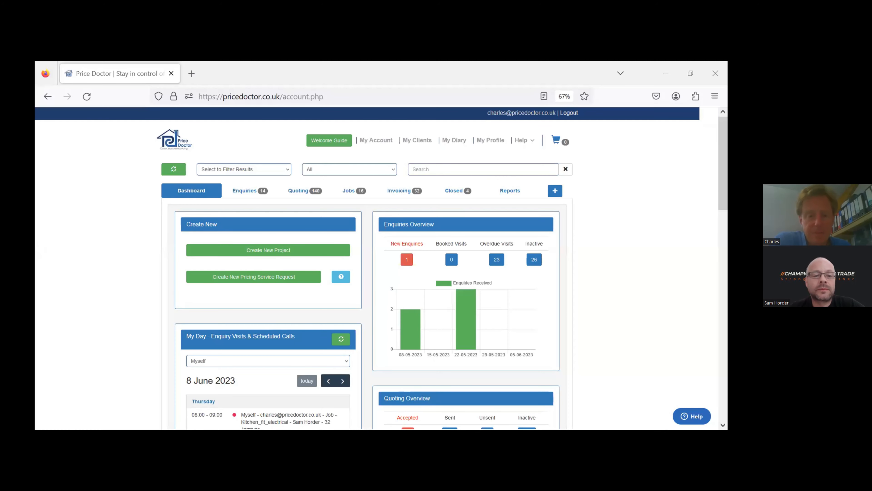
mouse_move(124, 261)
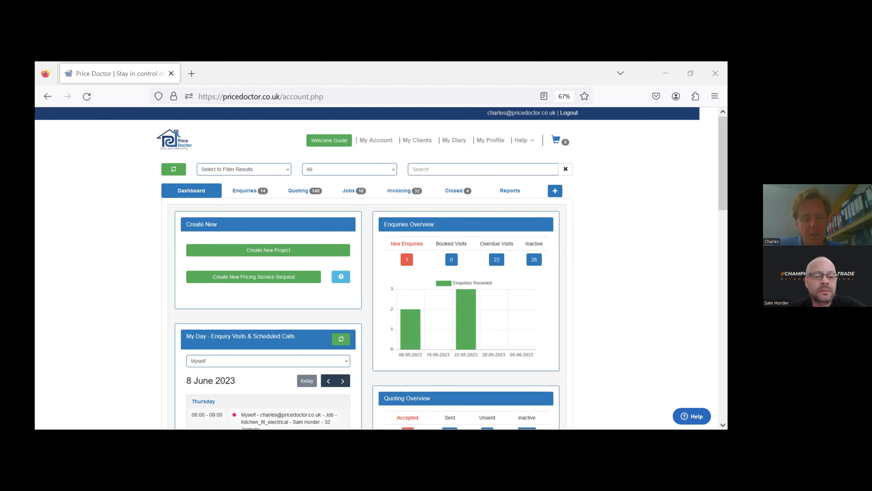
mouse_move(404, 352)
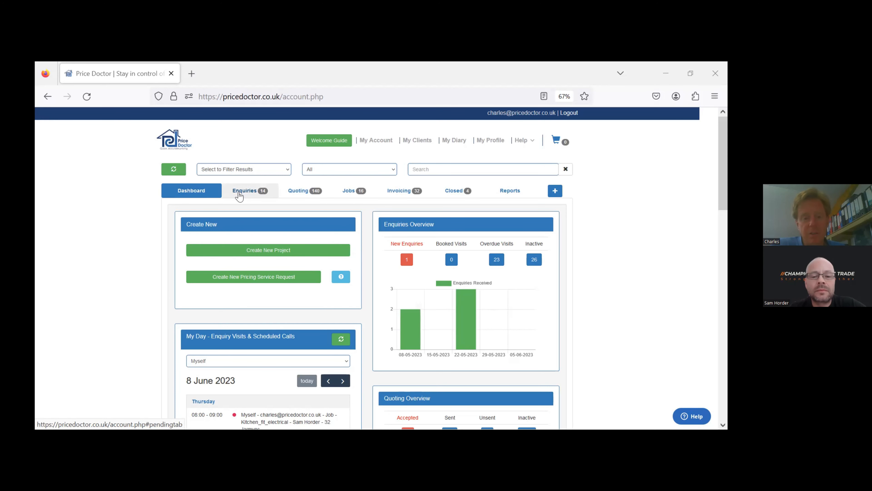
Step: Browse the Enquiries, Quoting and Jobs lists in turn, returning to Enquiries
click(244, 190)
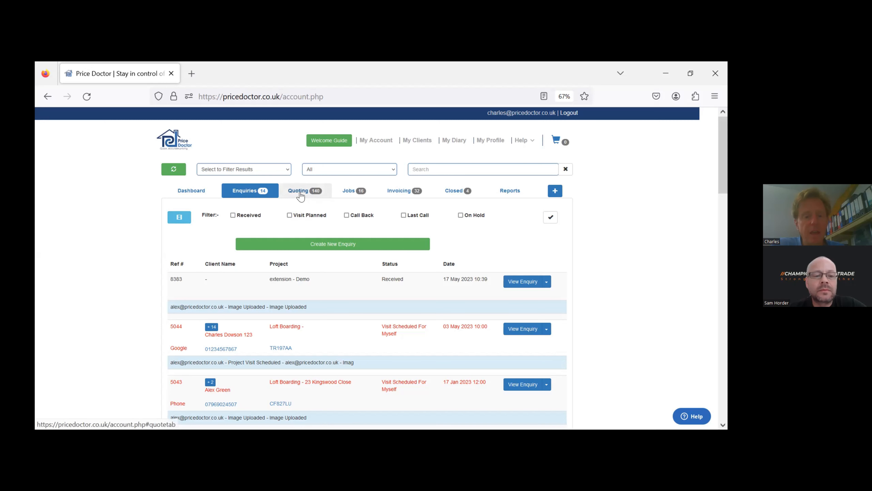
click(304, 191)
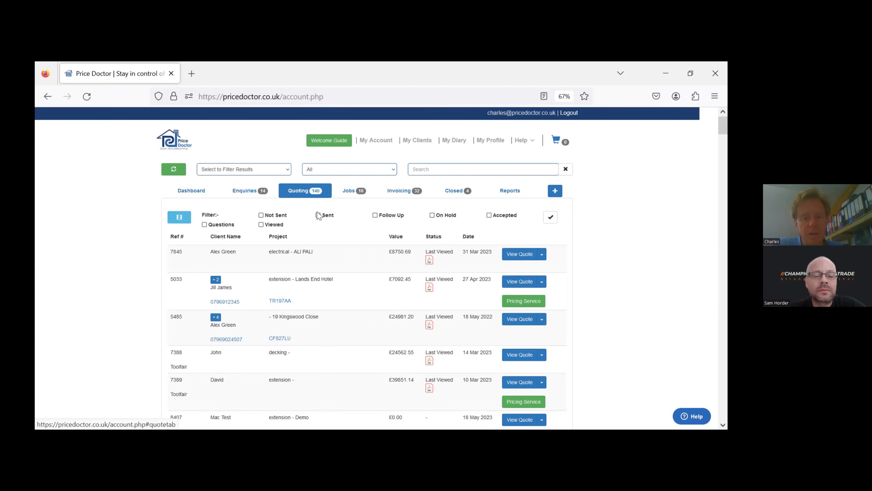
click(354, 190)
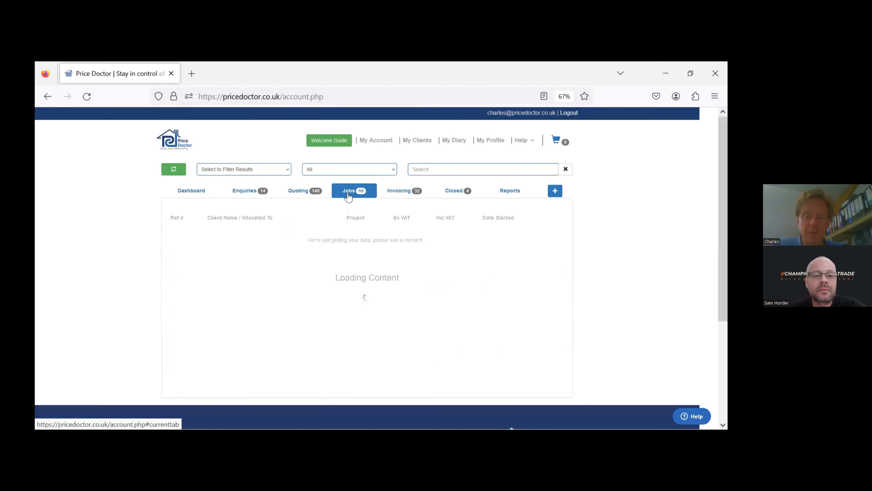
click(354, 191)
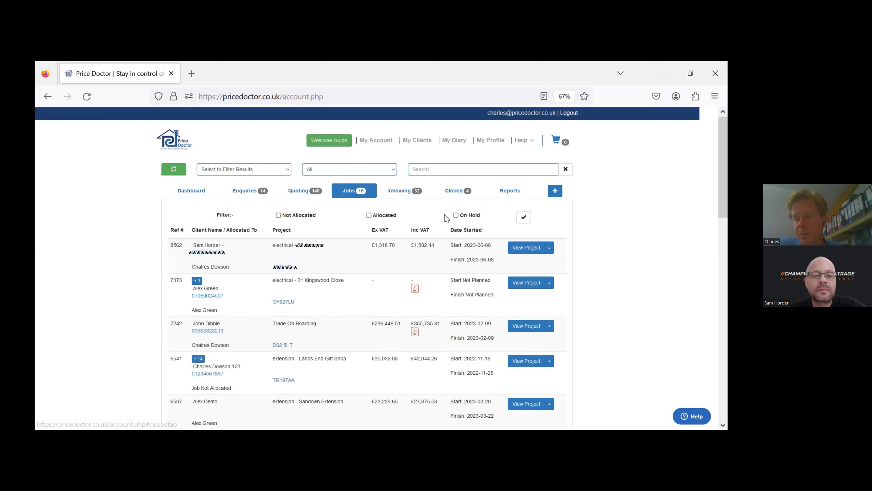
click(250, 191)
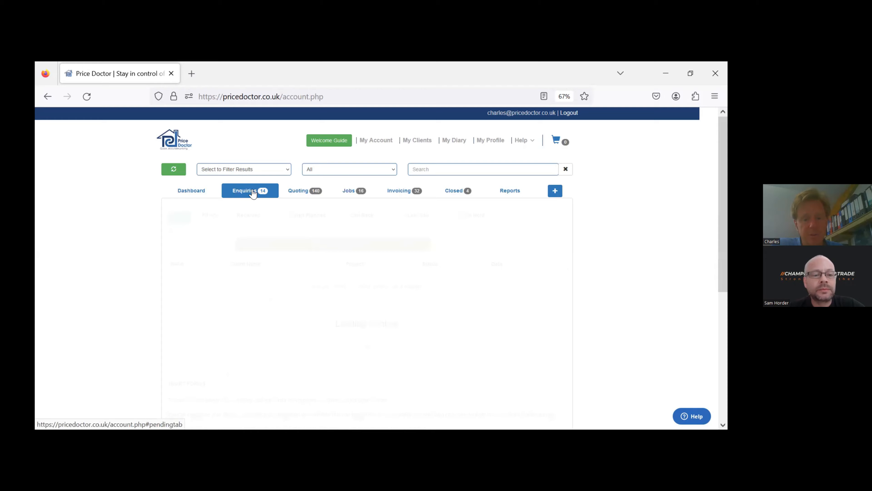
Step: Start a new enquiry with surname 'horde' and 'Demo' enquiry notes
click(554, 190)
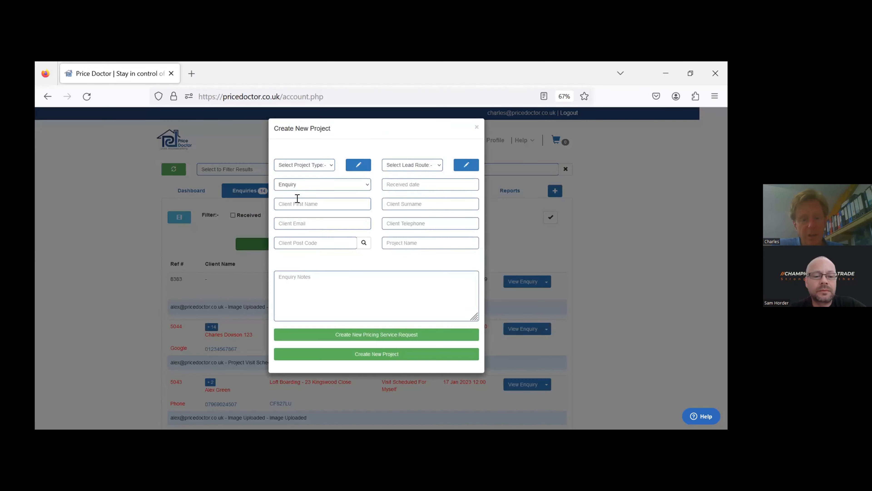
click(429, 203)
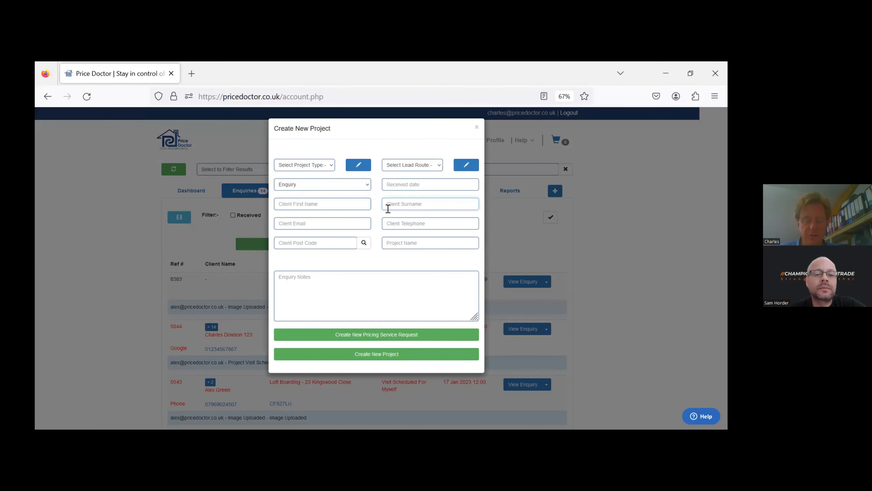
text(horder)
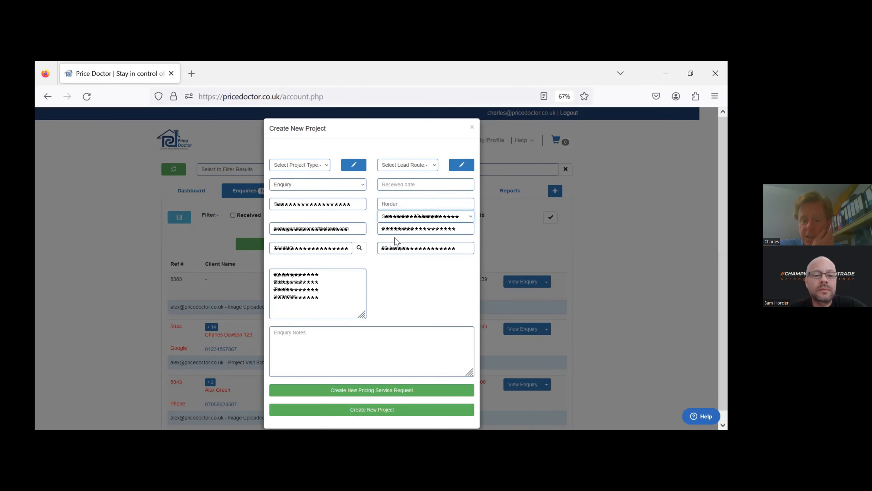
click(371, 350)
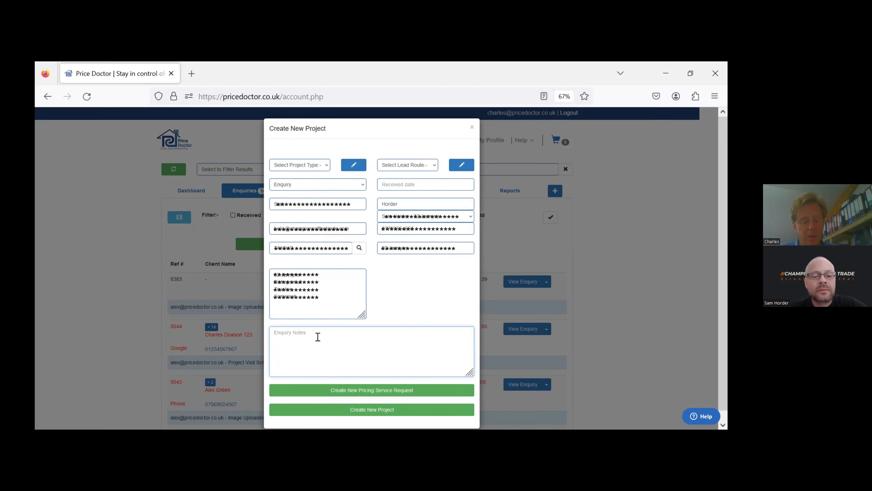
text(Demo)
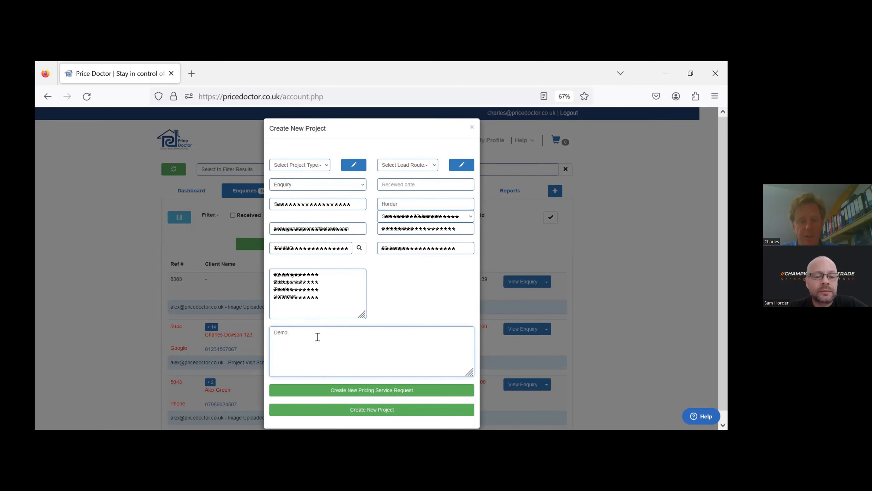
text(- - -)
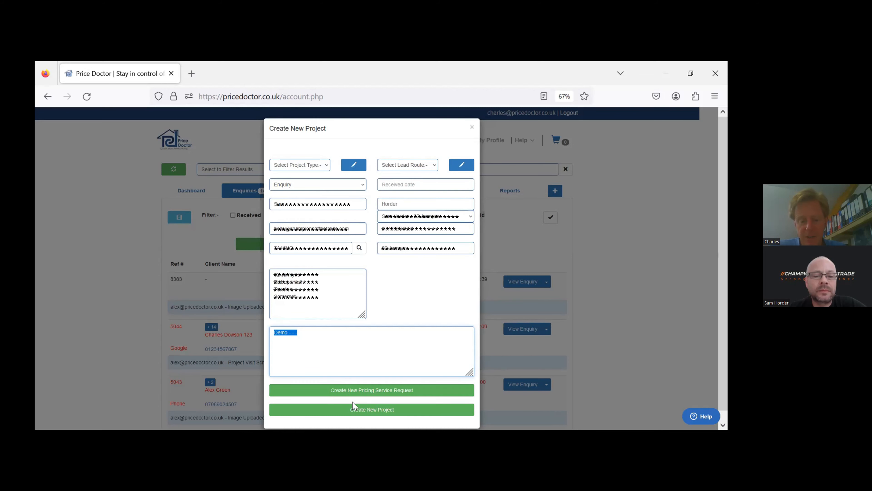
Step: Set the project type to Electrical after the missing-fields warning and create the project
click(371, 409)
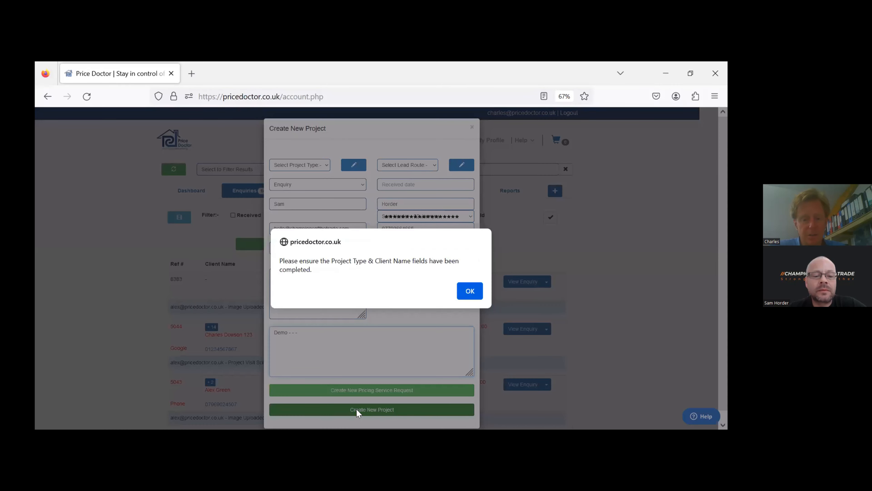
click(469, 291)
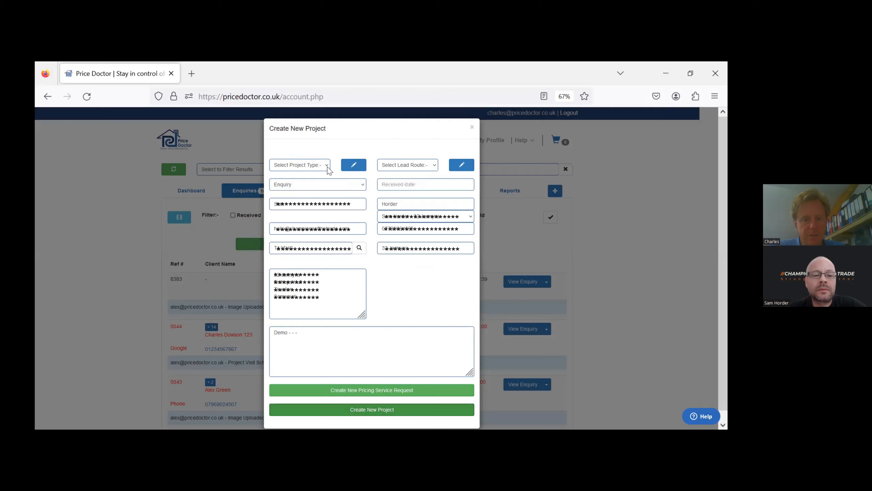
click(299, 165)
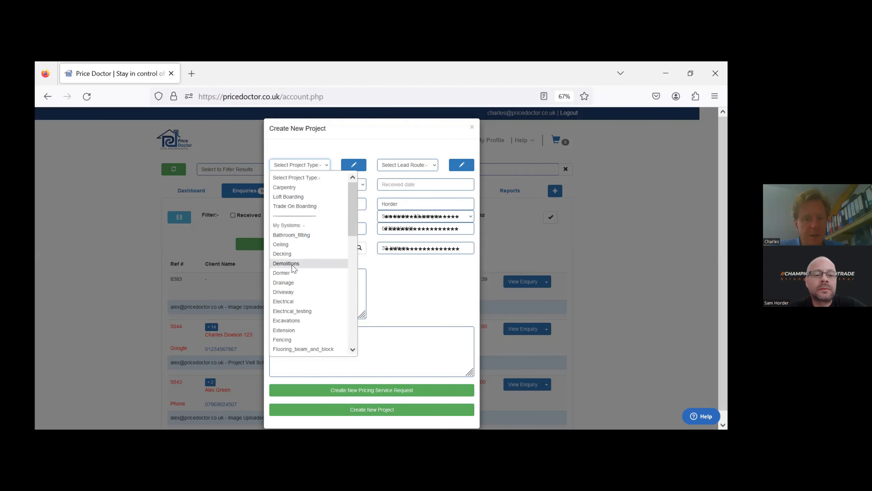
click(282, 301)
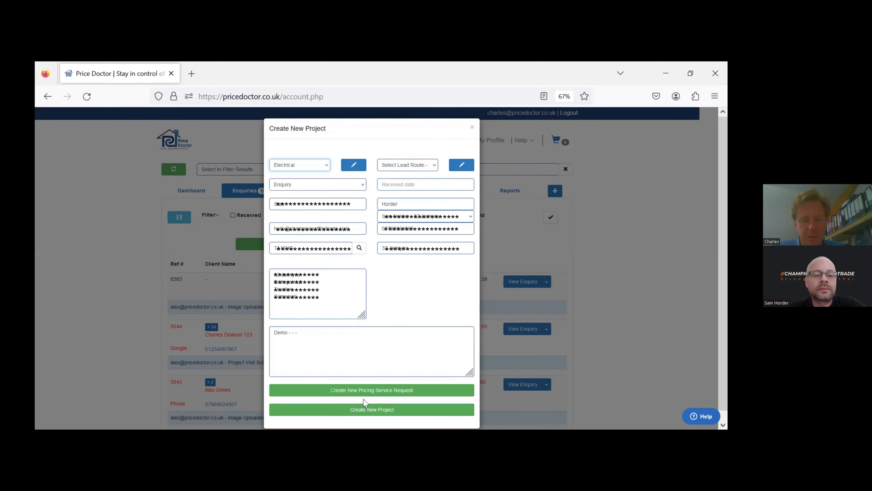
click(371, 410)
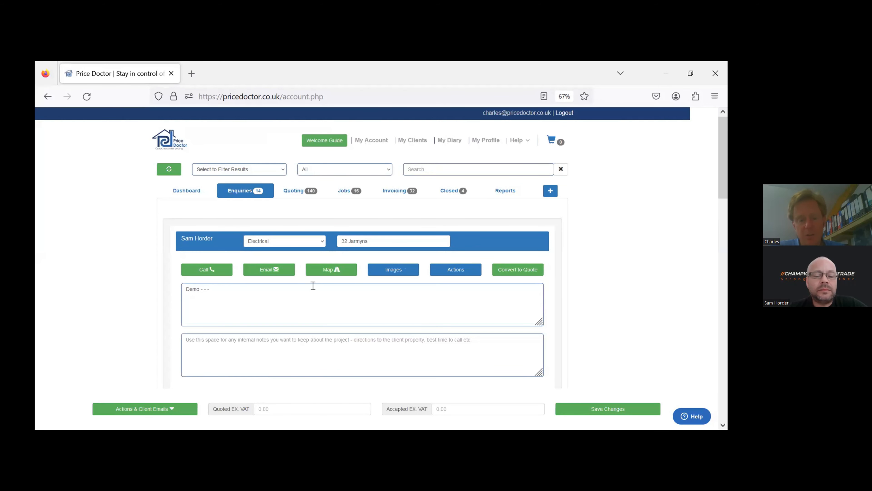
mouse_move(250, 225)
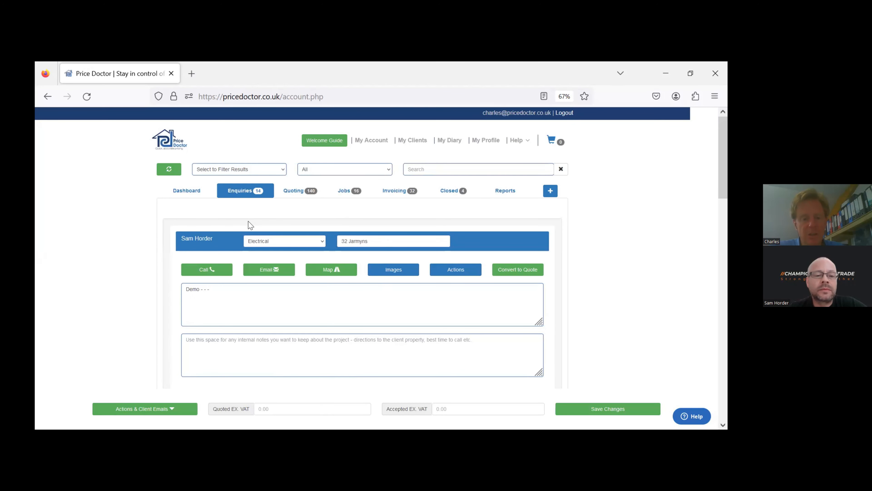
mouse_move(237, 201)
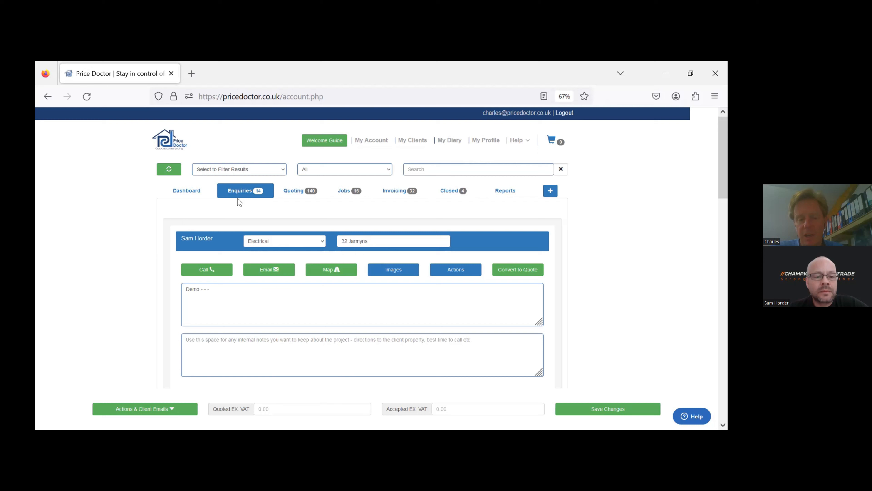
mouse_move(340, 213)
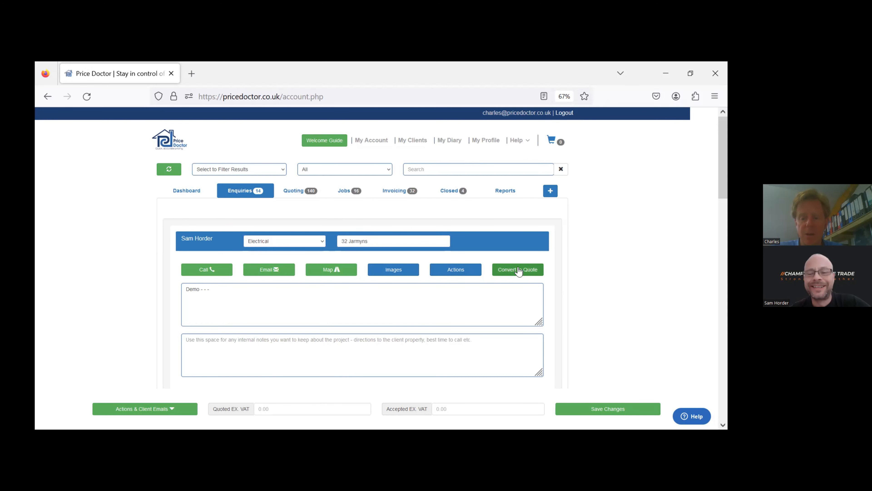
click(516, 269)
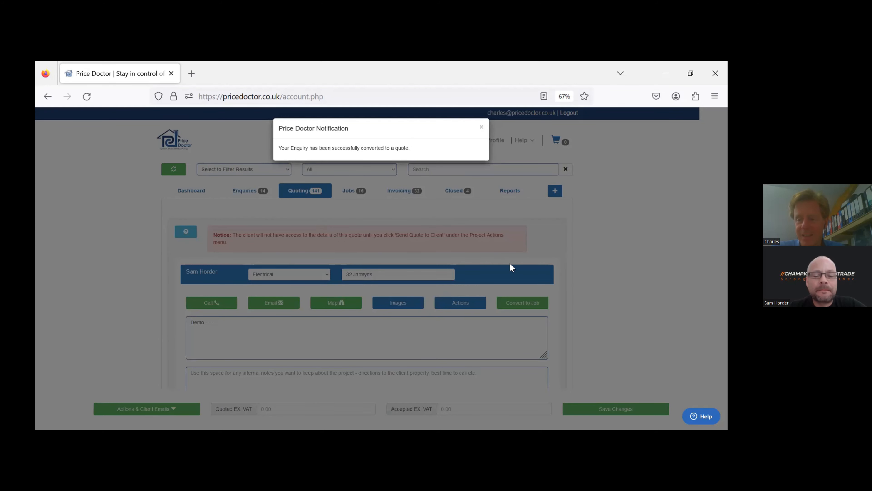
mouse_move(727, 202)
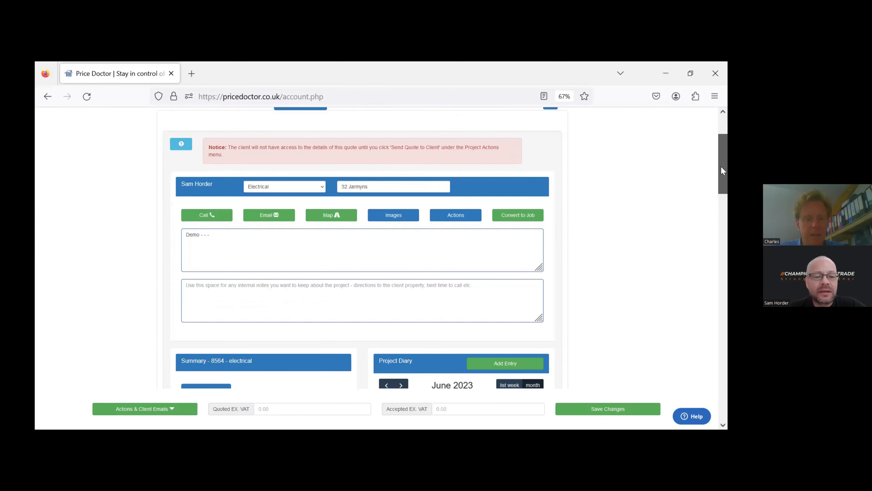
scroll(down, 3)
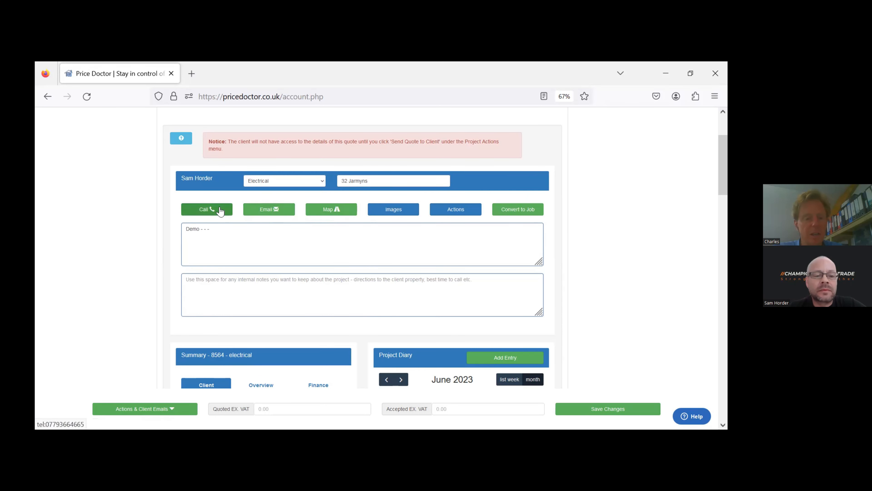
mouse_move(330, 209)
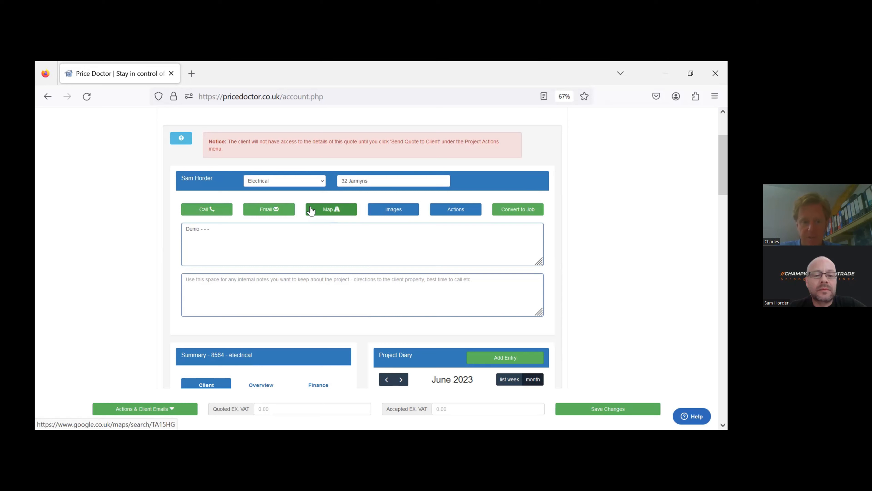
mouse_move(206, 209)
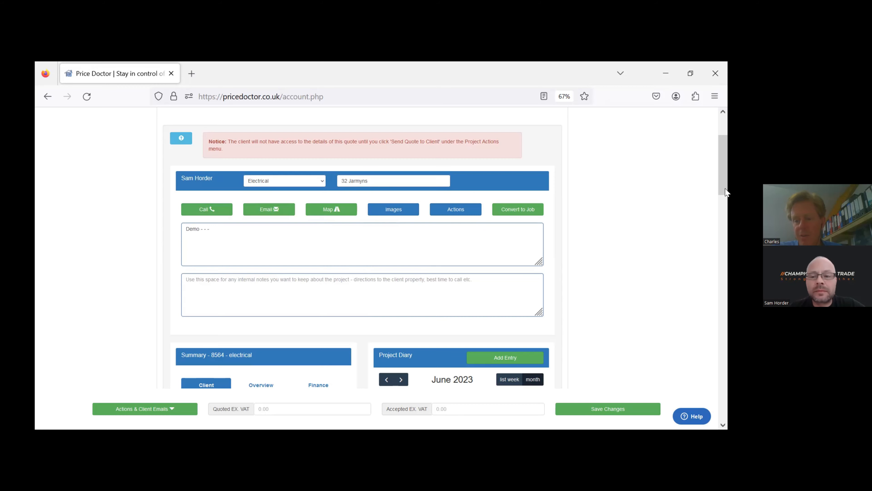
scroll(down, 3)
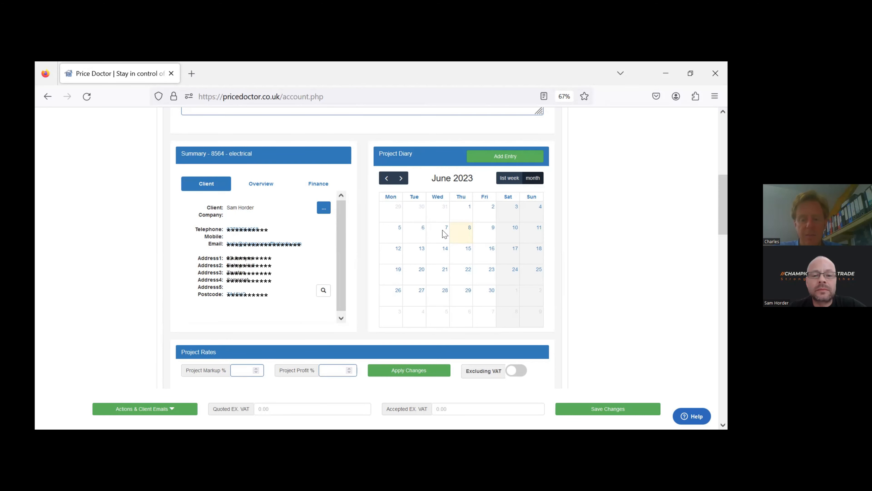
mouse_move(442, 222)
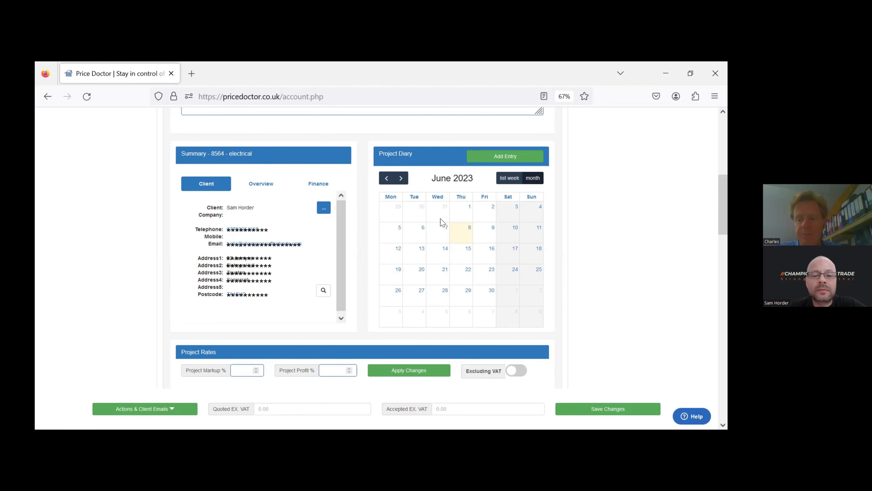
Step: Add the Kitchen Fit Electrical calculator and set its first line to a cooker
scroll(down, 3)
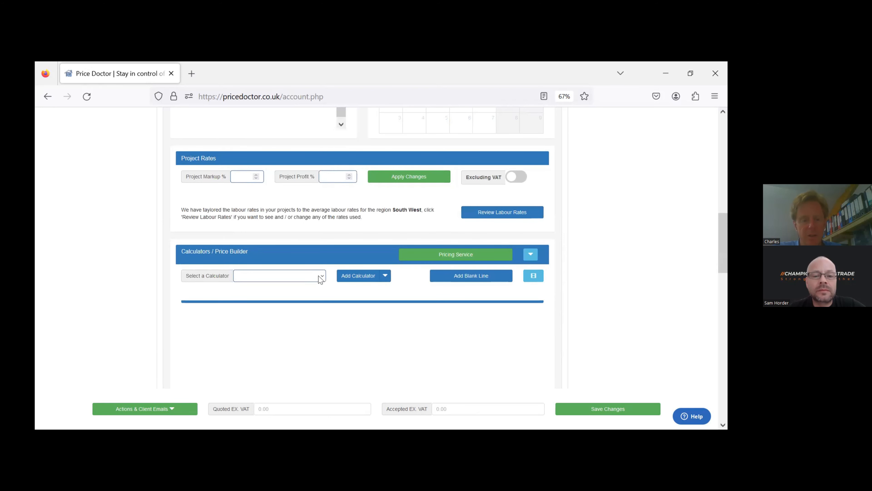
click(280, 275)
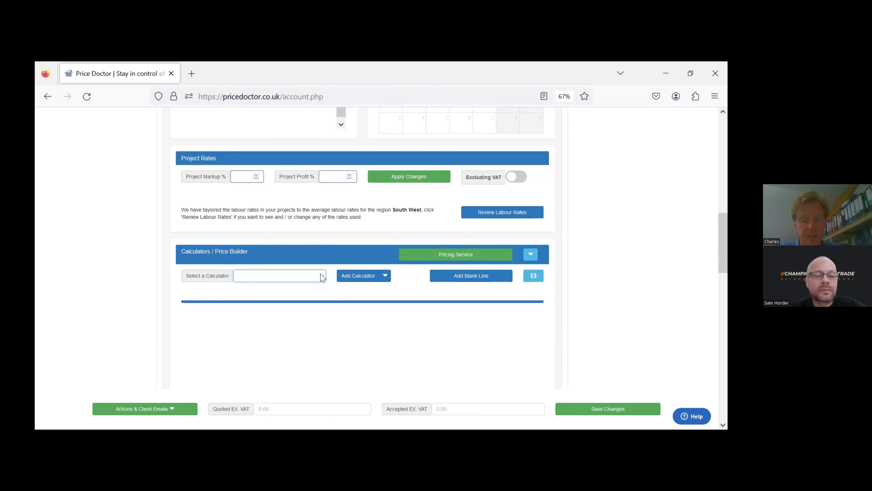
click(278, 276)
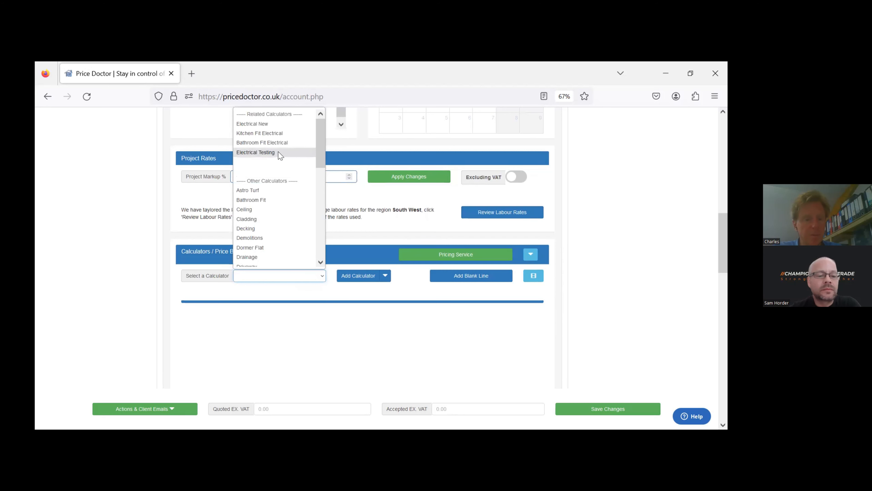
click(260, 133)
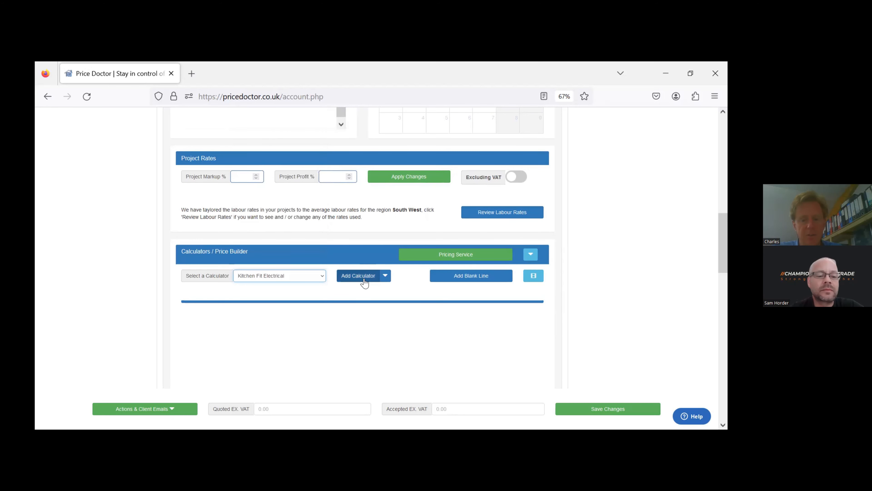
click(358, 275)
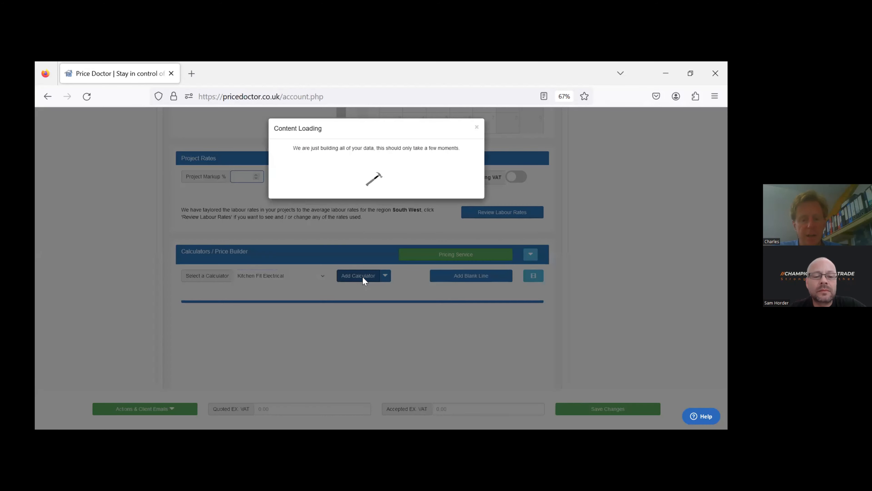
click(358, 275)
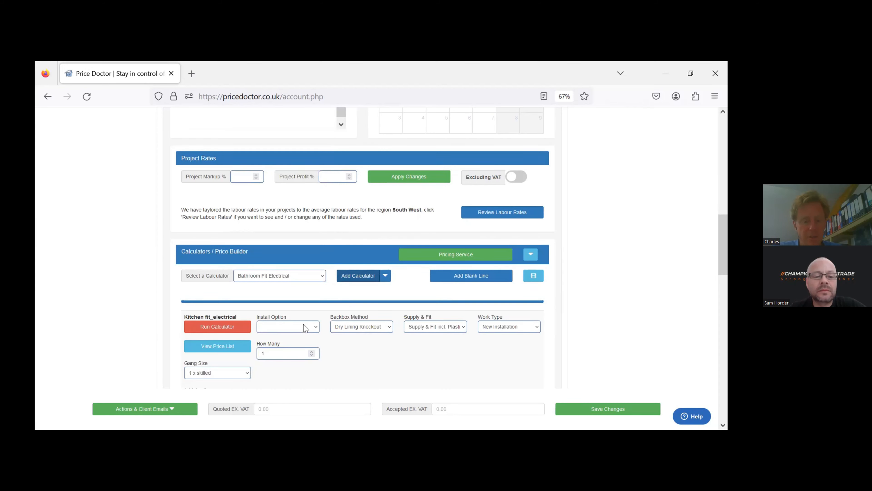
click(287, 327)
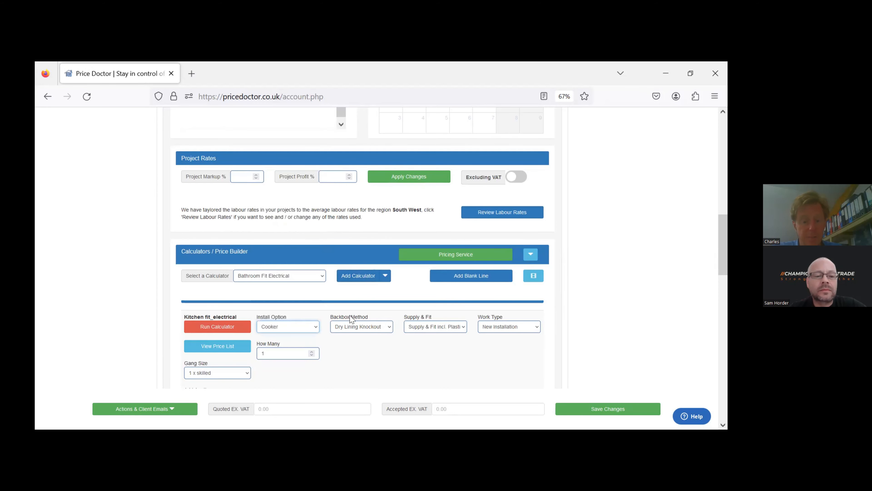
mouse_move(497, 342)
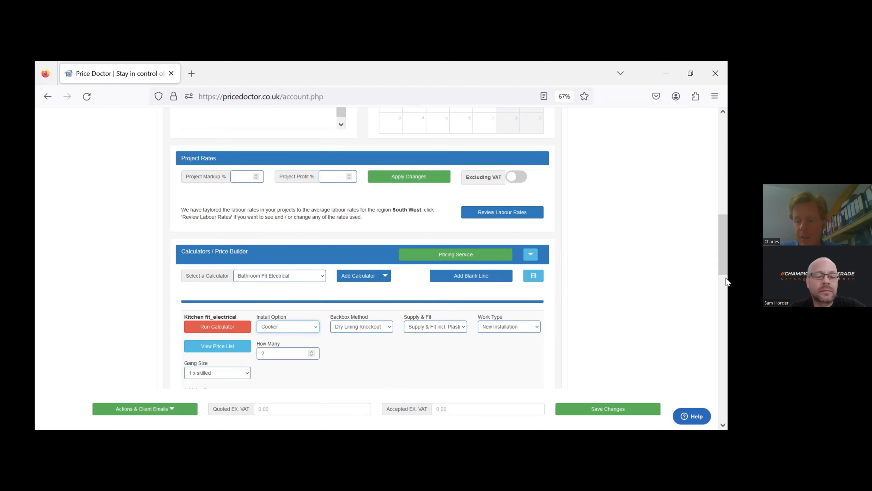
Step: Add a second line of 3 supply-and-fit 2-gang USB sockets with metal boxes, then a third line
scroll(down, 3)
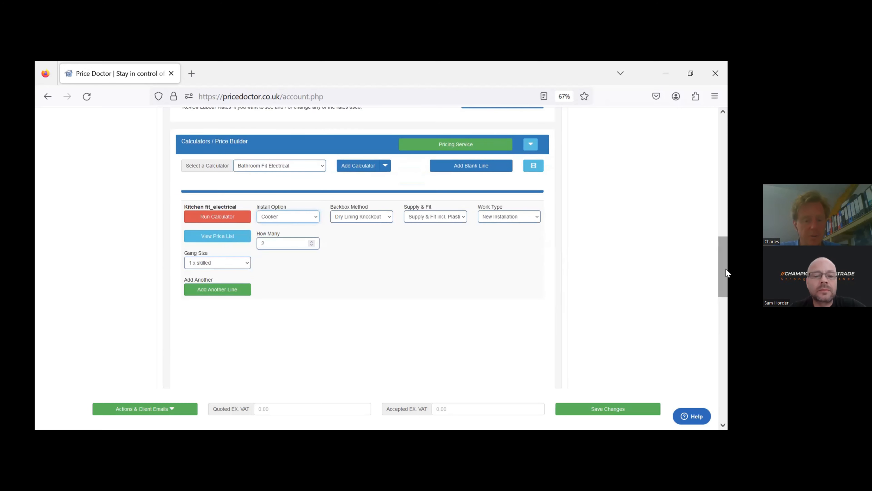
click(217, 289)
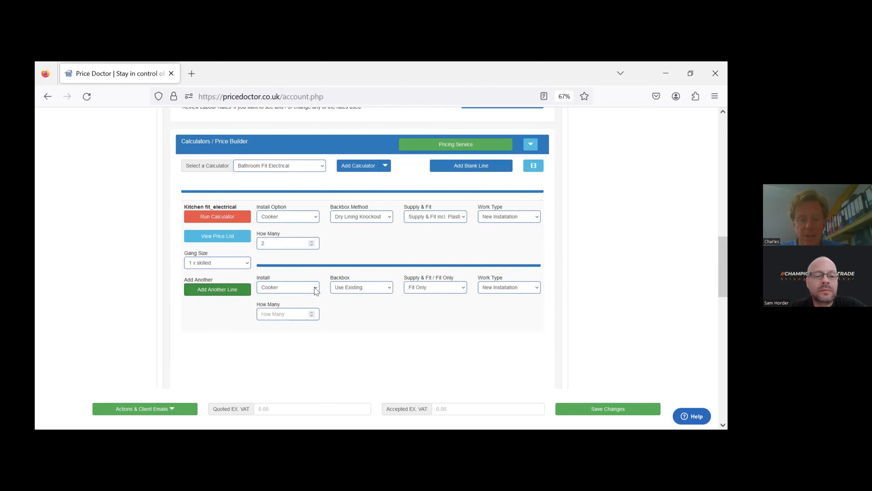
click(287, 287)
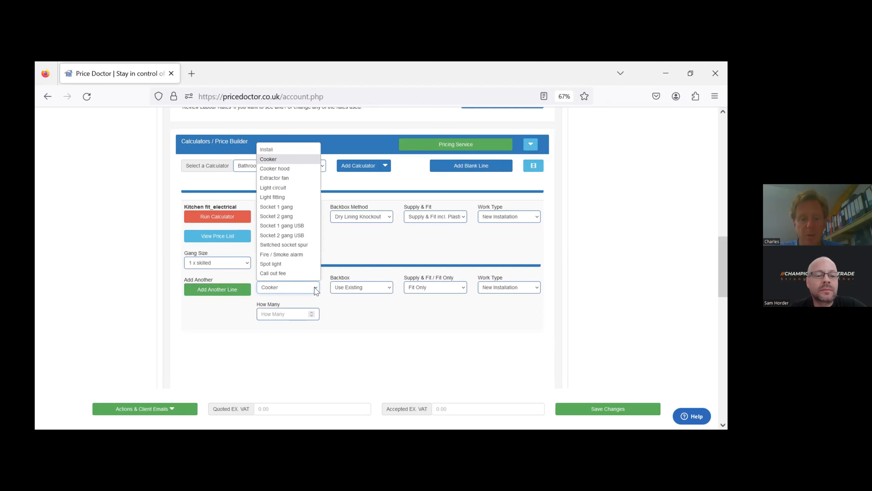
mouse_move(270, 263)
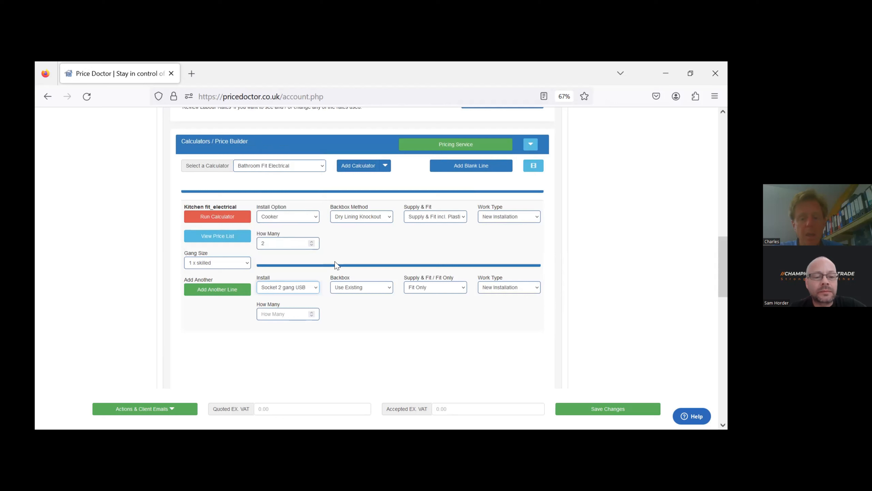
click(507, 287)
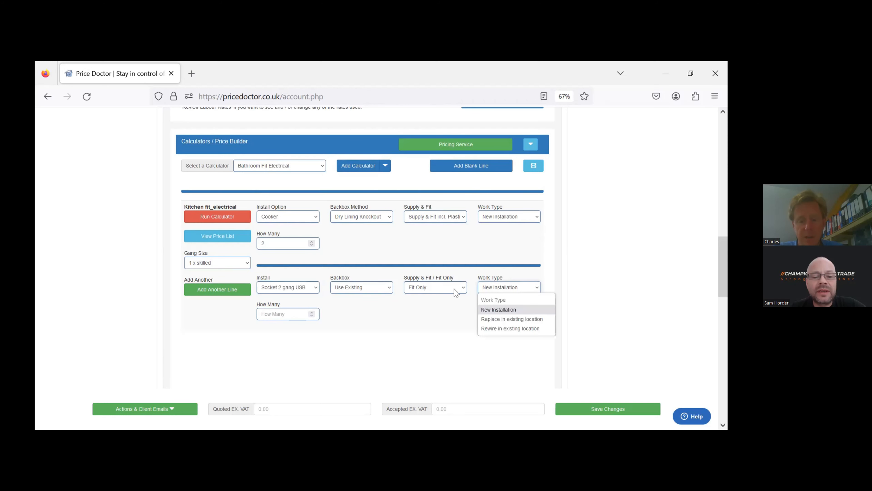
click(435, 286)
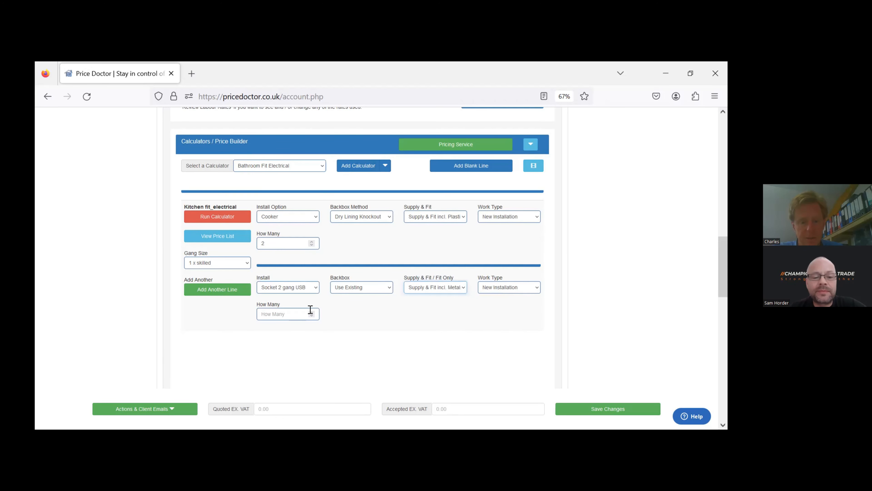
text(3)
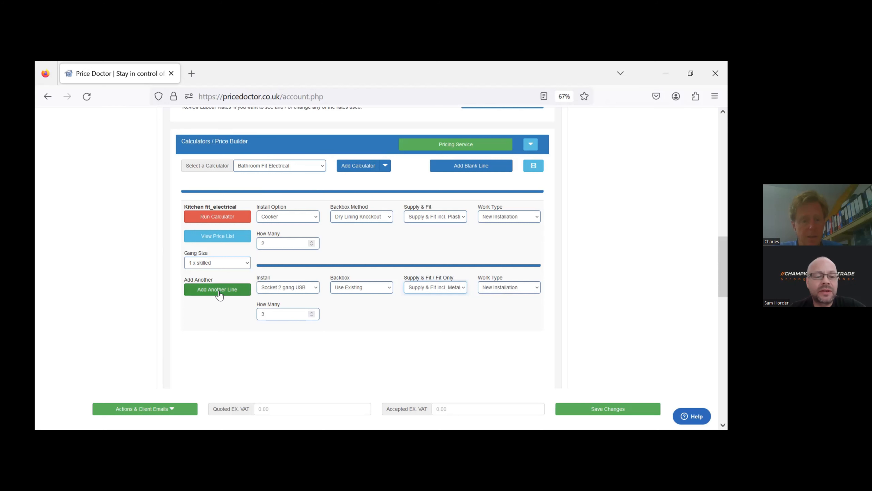
click(217, 289)
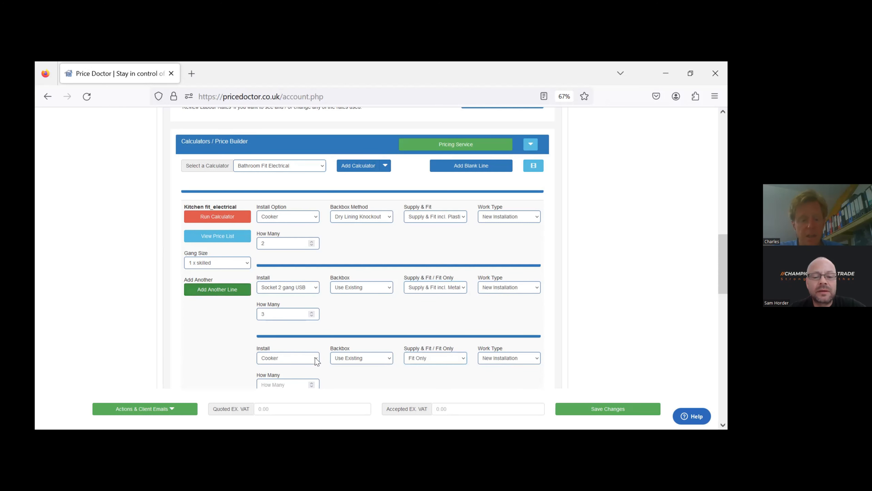
click(287, 358)
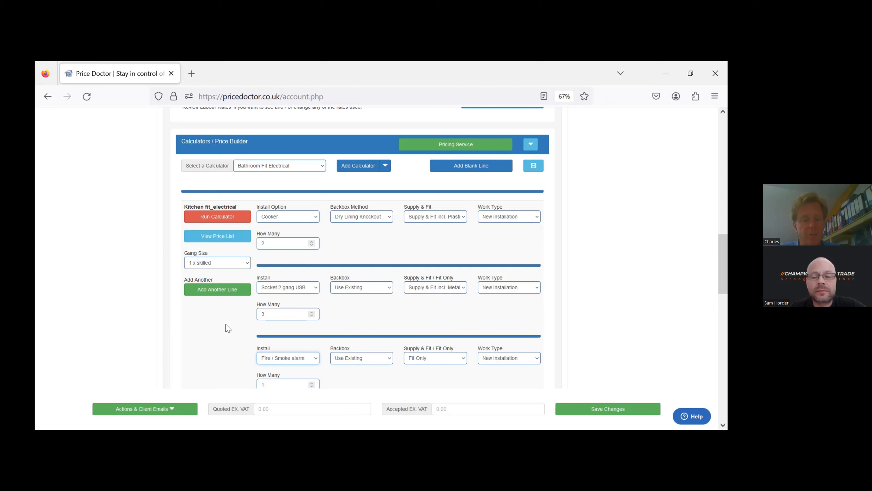
mouse_move(249, 262)
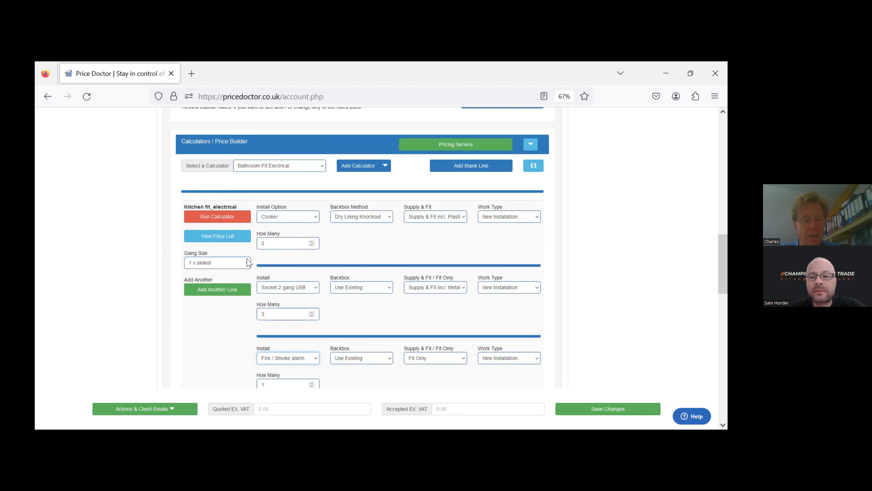
Step: Run the calculator to generate the Kitchen_fit_electrical line at 1347.65 ex VAT with components
click(218, 216)
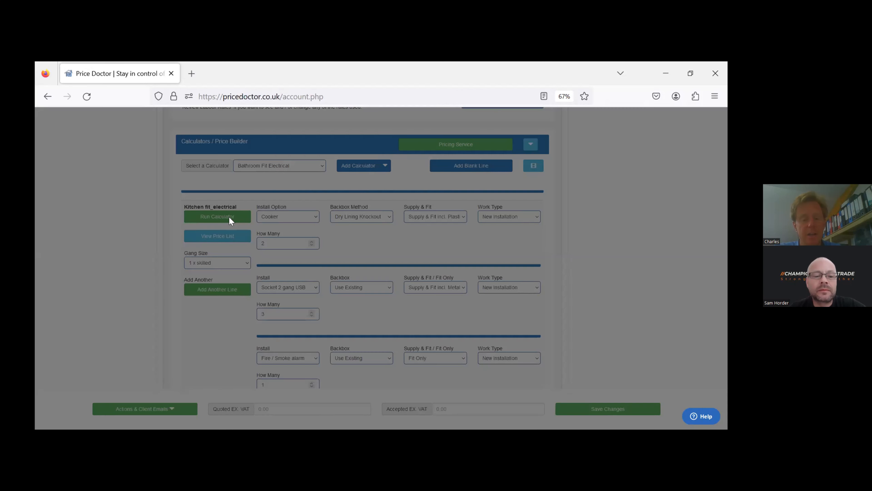
click(217, 216)
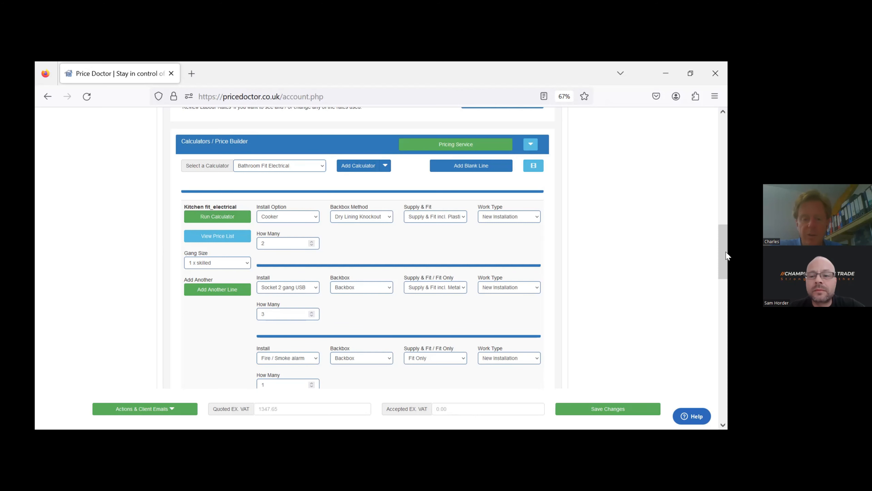
scroll(down, 3)
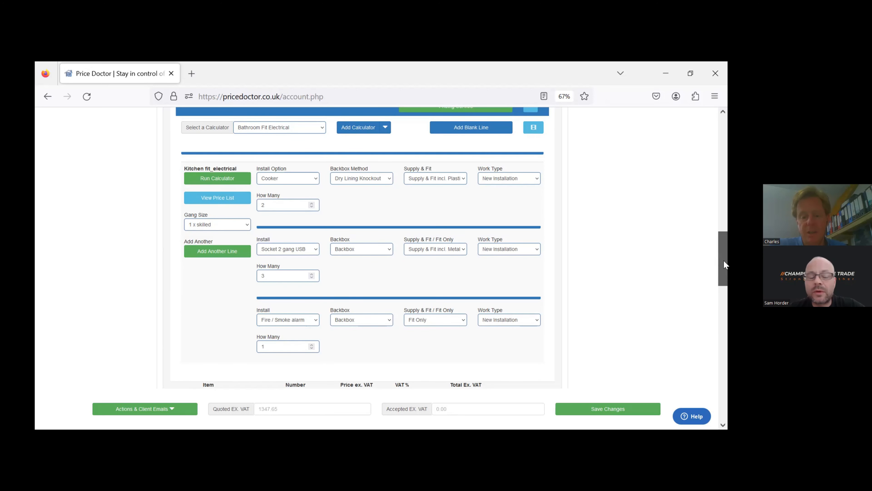
scroll(down, 3)
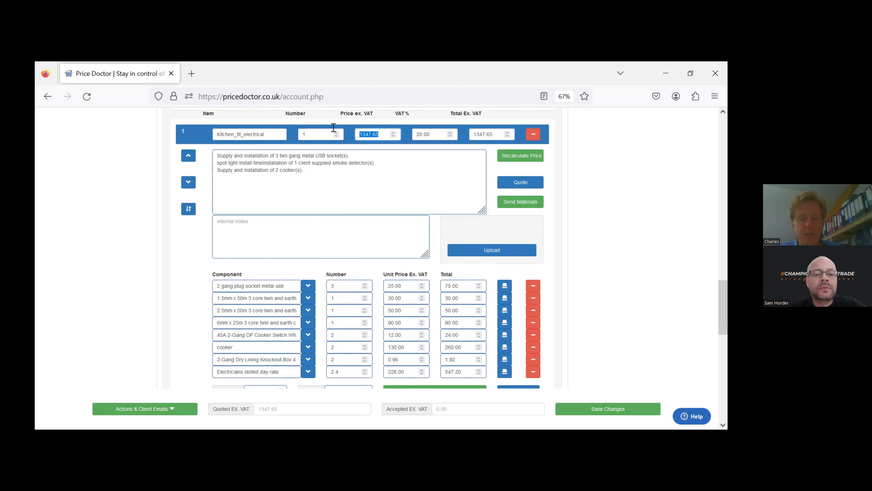
mouse_move(565, 209)
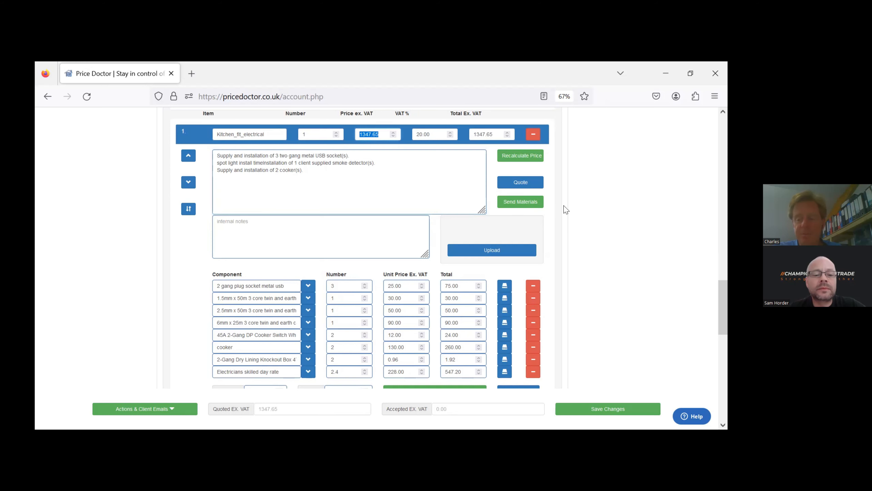
scroll(down, 3)
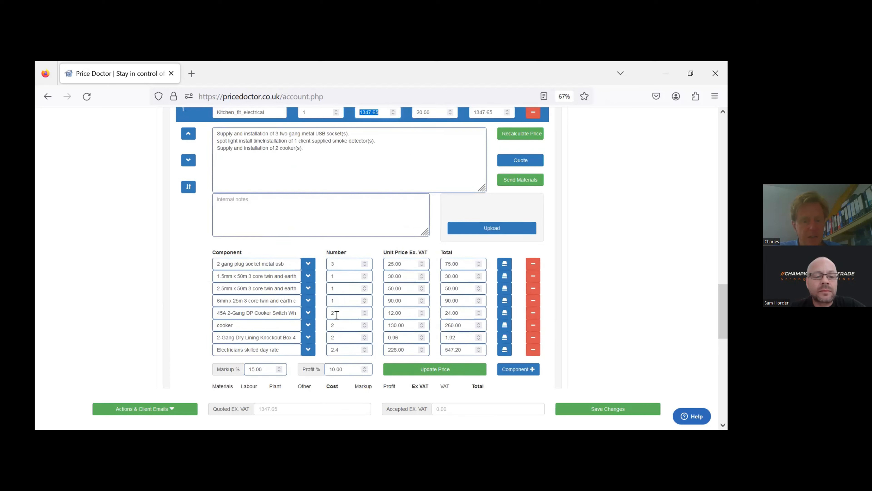
click(402, 263)
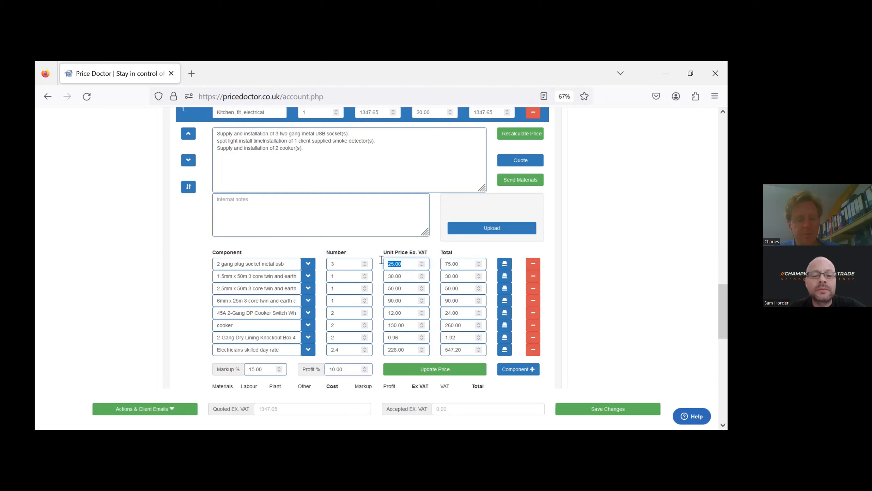
text(30)
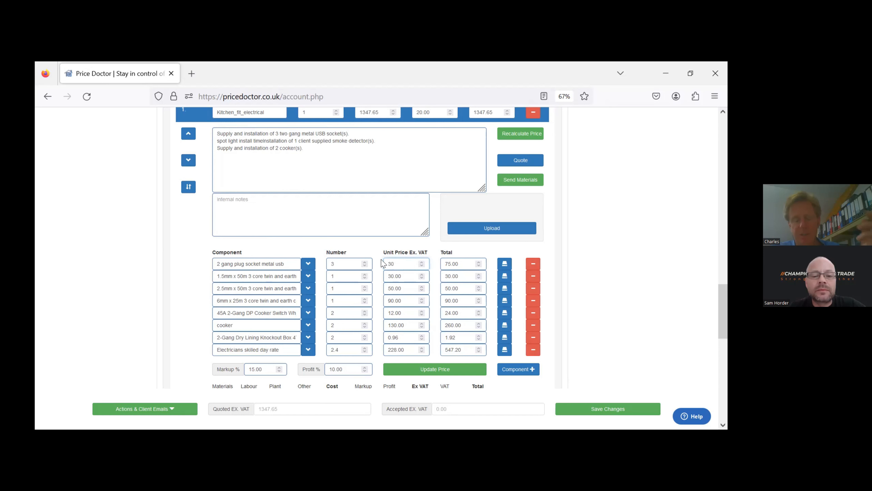
click(307, 263)
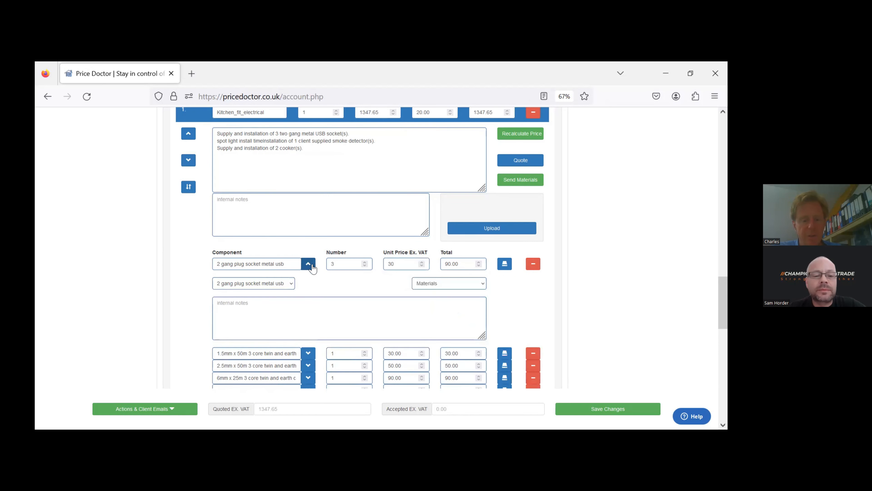
text(www.)
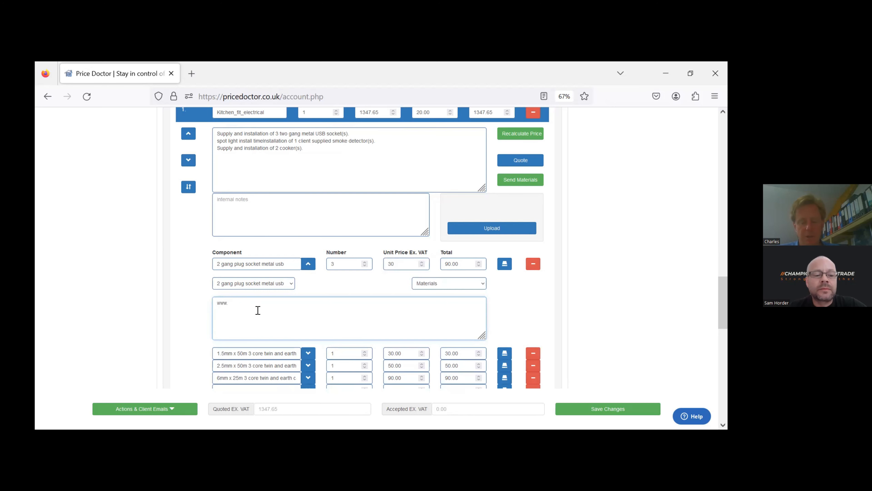
text(fsafasff.)
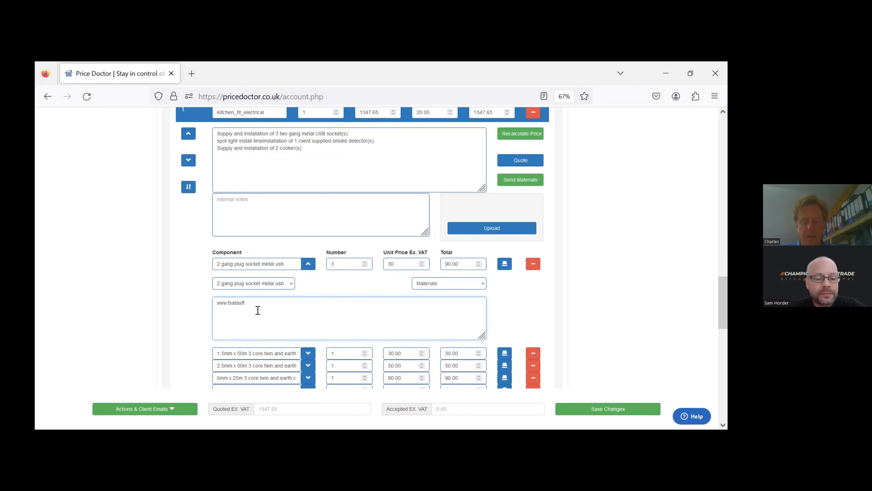
text(com)
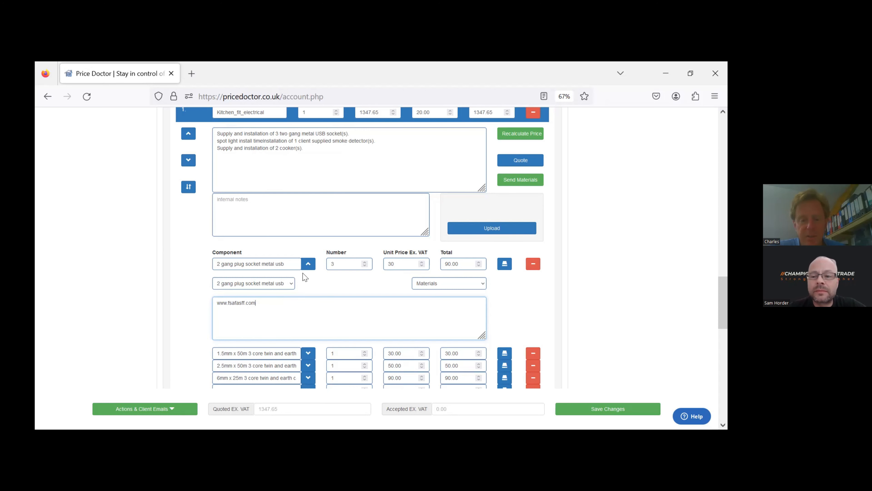
click(308, 263)
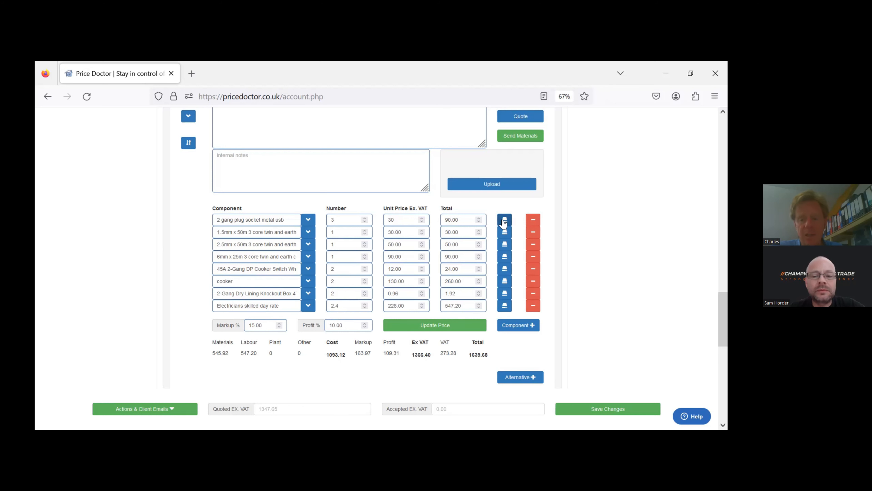
mouse_move(503, 219)
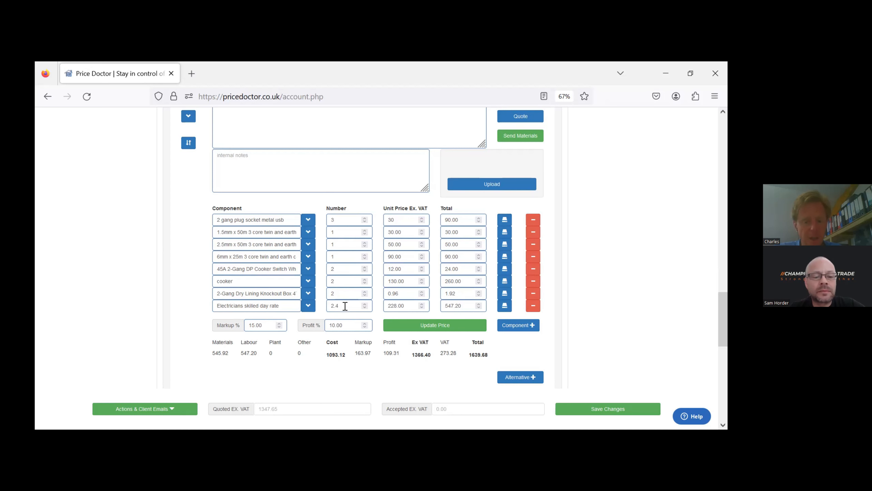
Step: Set 3 electrician days at 250 each, save the component, and begin editing the 15.00 markup
click(345, 305)
text(3)
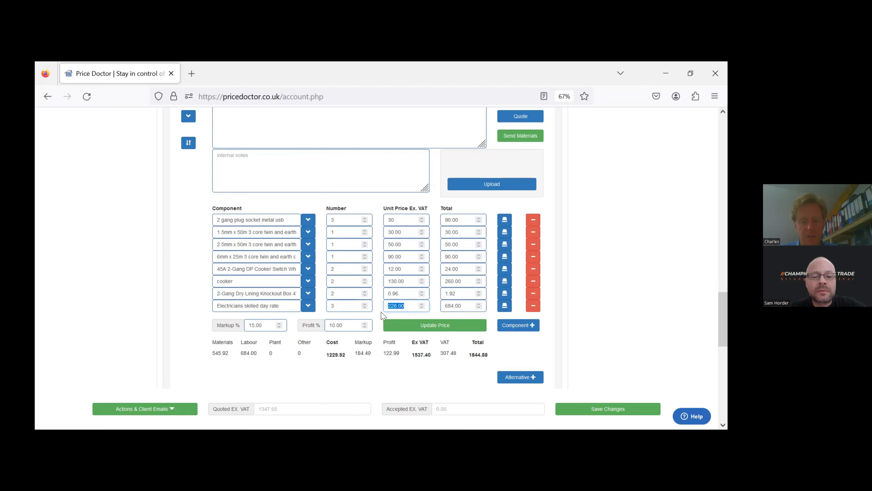
click(396, 305)
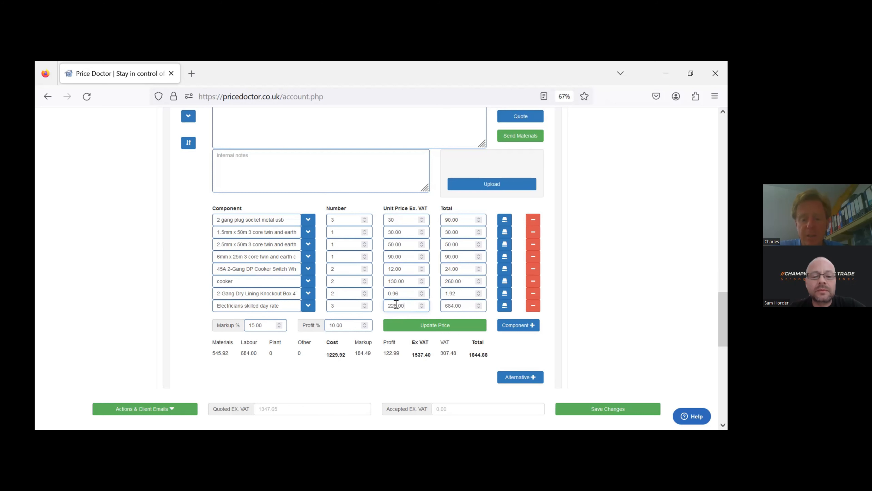
triple_click(396, 305)
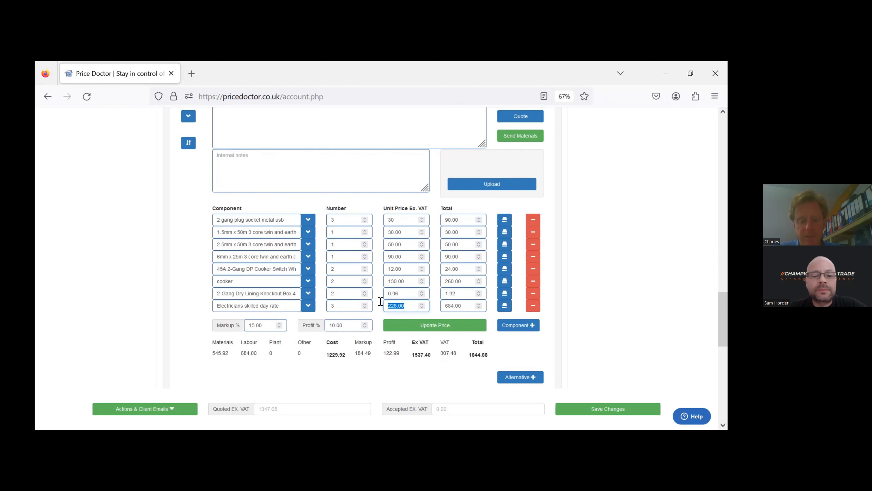
text(250)
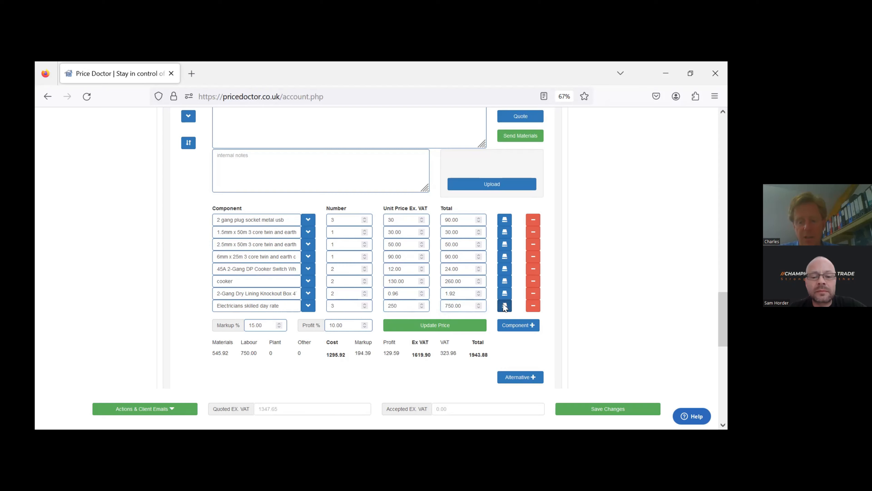
click(608, 409)
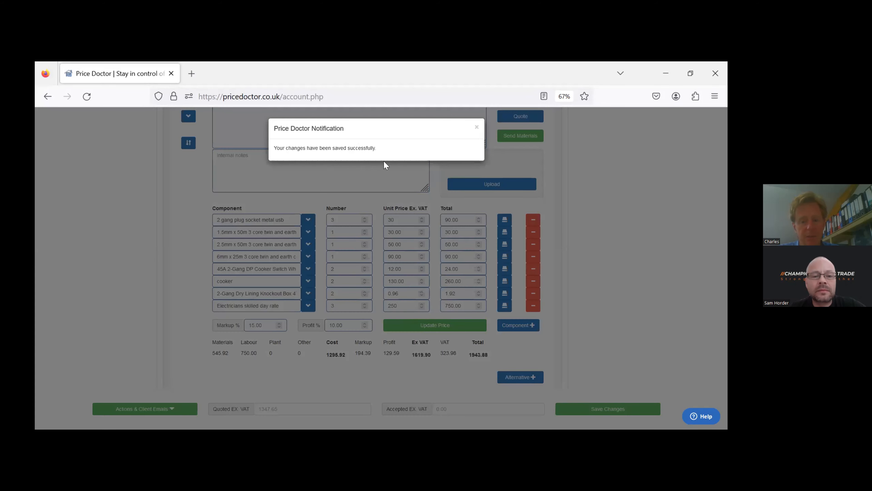
click(476, 127)
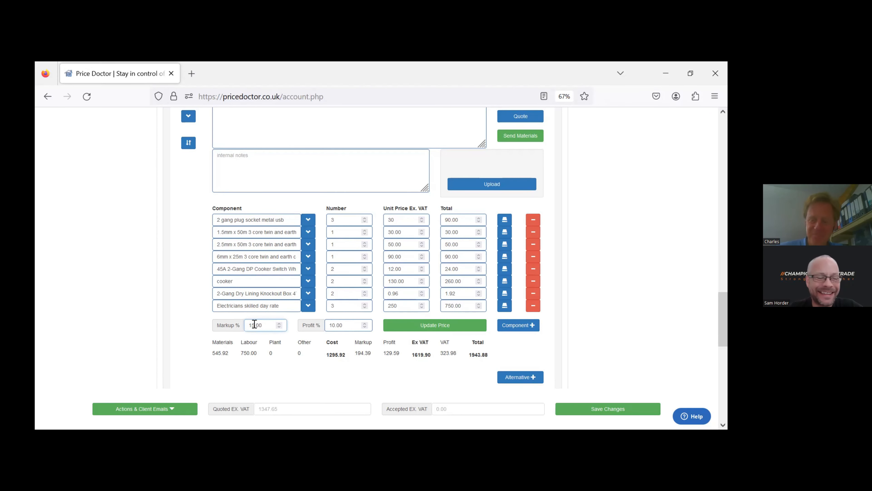
text(15.00)
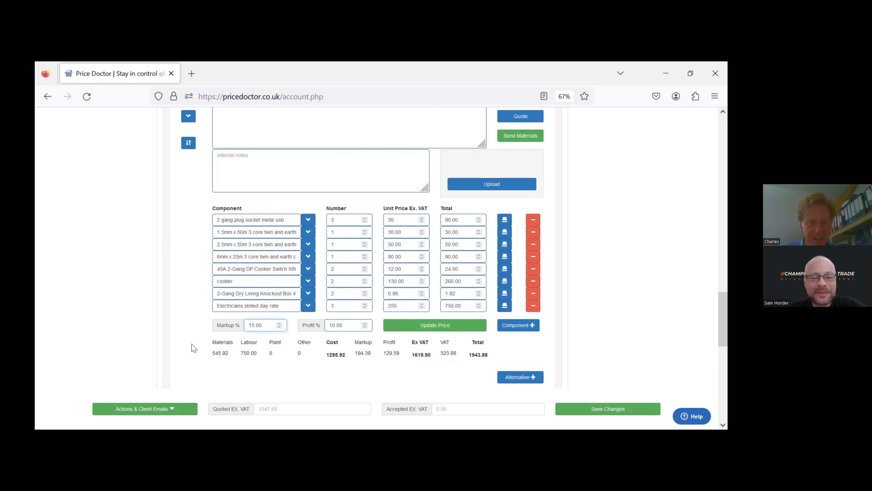
click(262, 324)
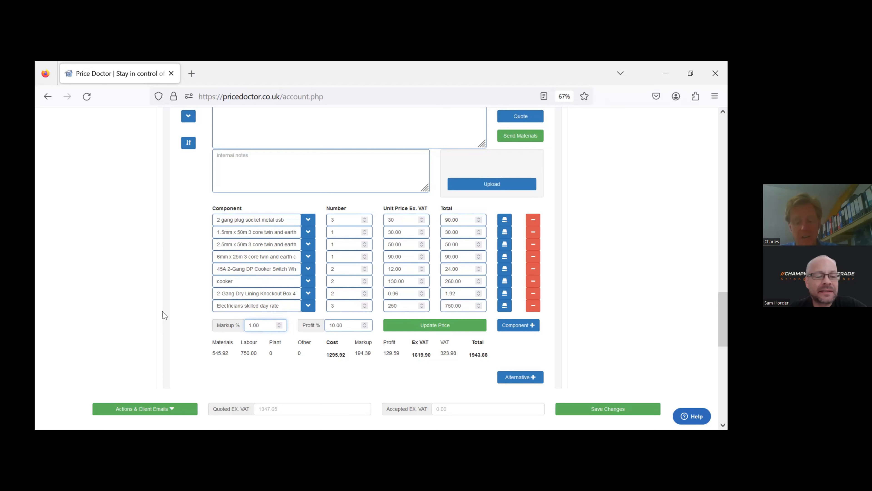
Step: Lower the markup to 10%, update the price, and go to the Quote Builder
text(10.00)
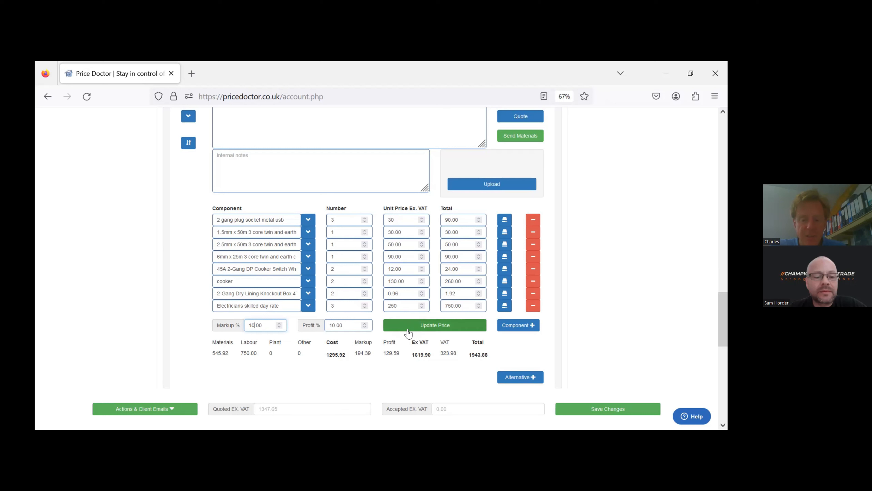
click(434, 325)
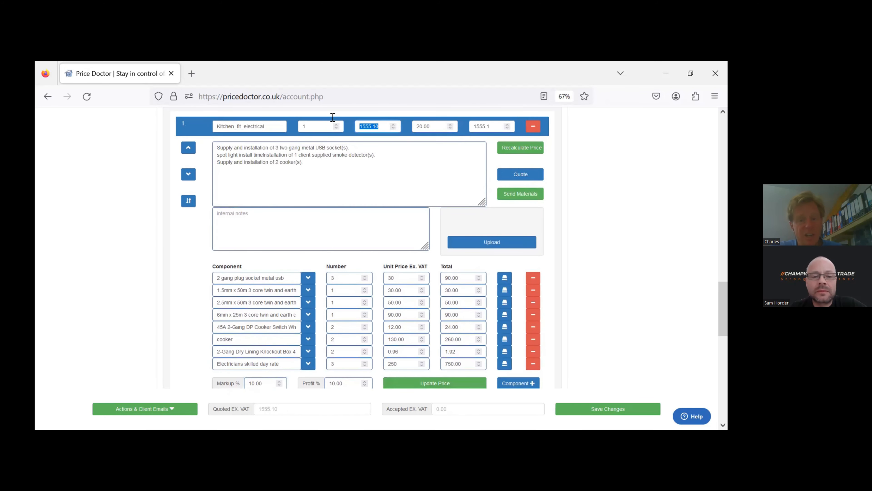
mouse_move(334, 121)
text(1560)
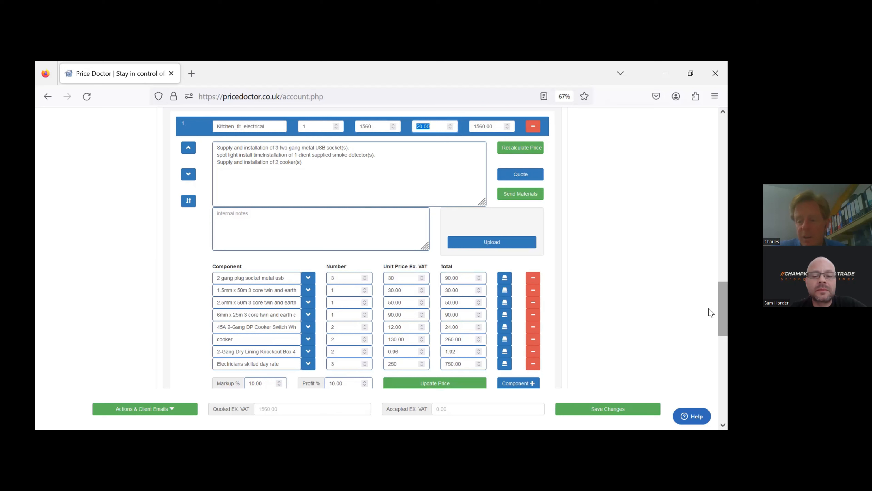
scroll(down, 3)
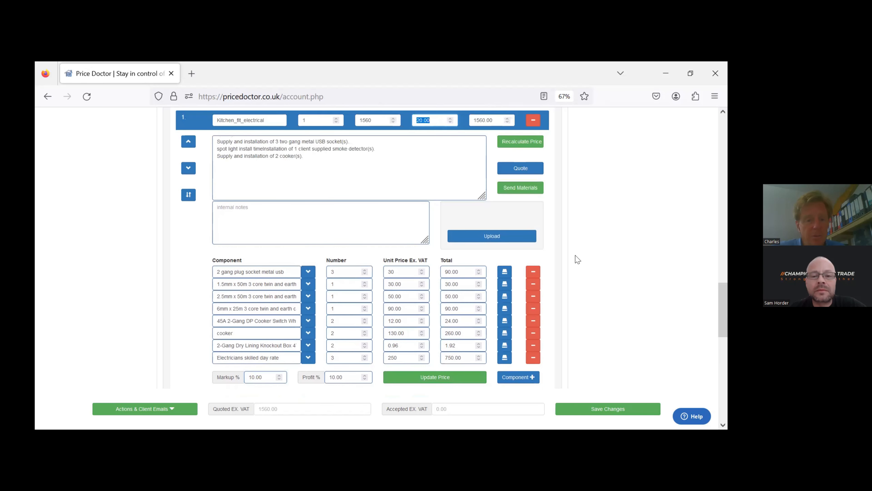
scroll(down, 3)
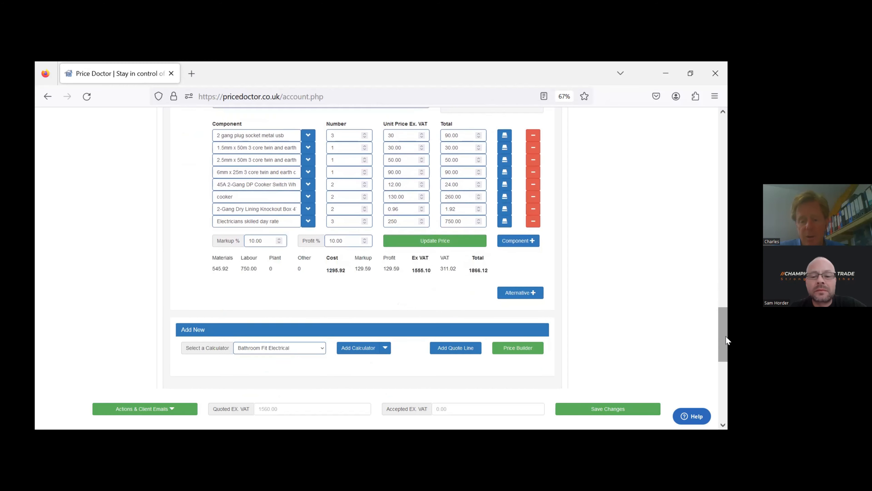
scroll(down, 3)
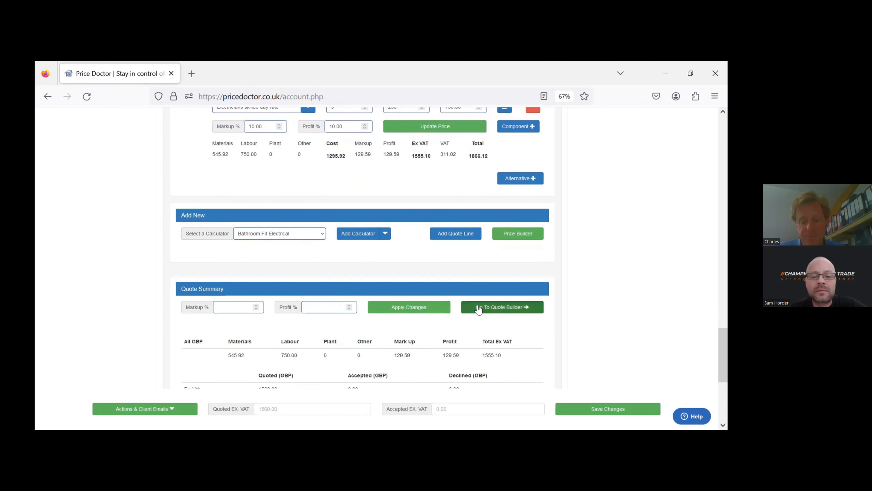
click(501, 306)
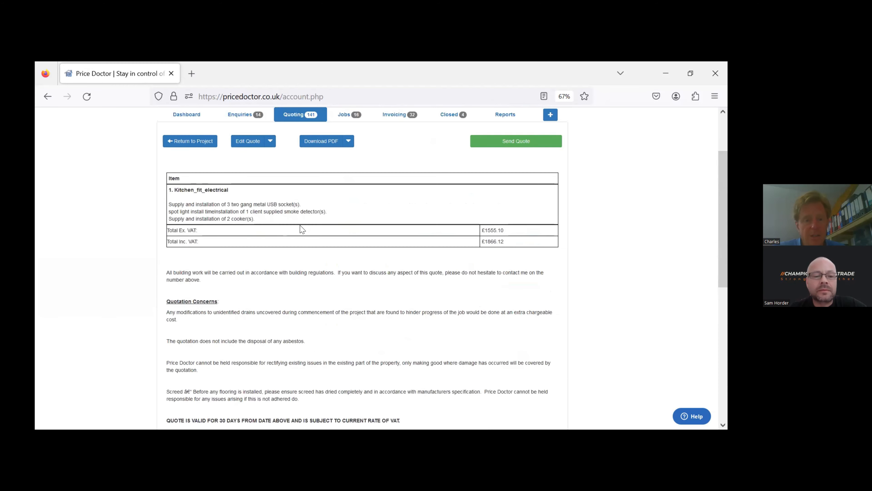
Step: Build the quote using Price Doctor Header and 'Breakdown Lines, sub prices, VAT breakdown'
click(270, 140)
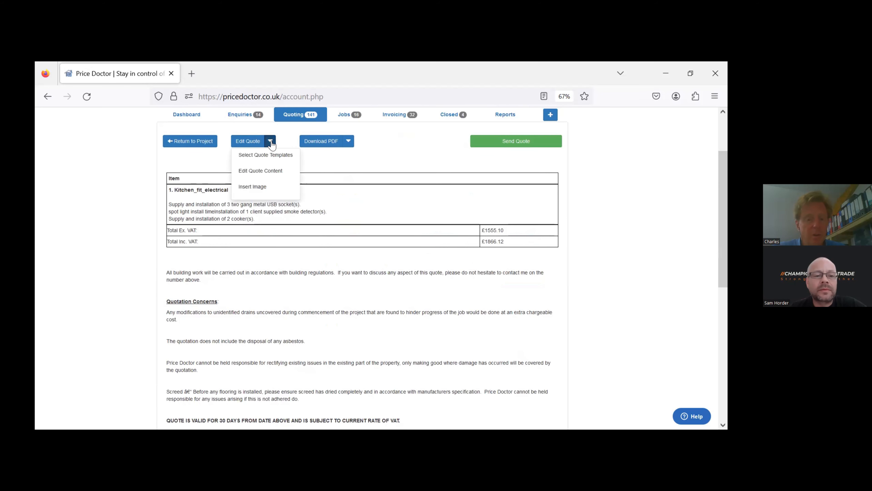
click(265, 154)
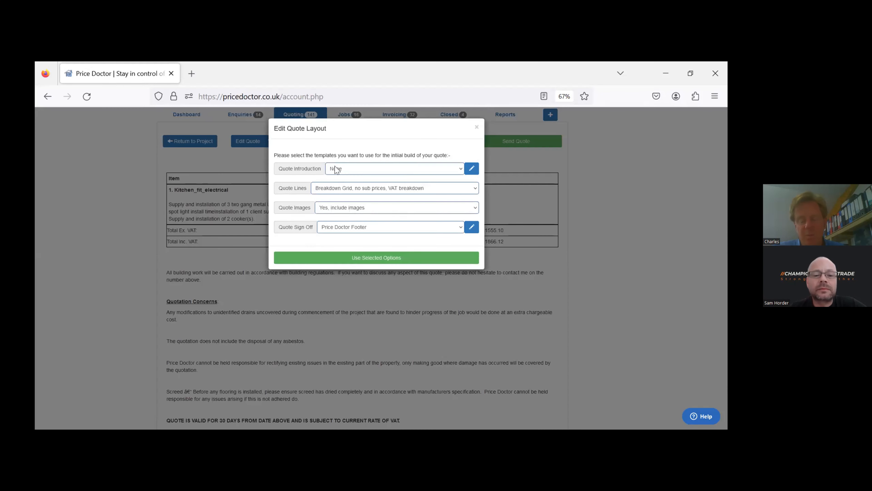
click(394, 168)
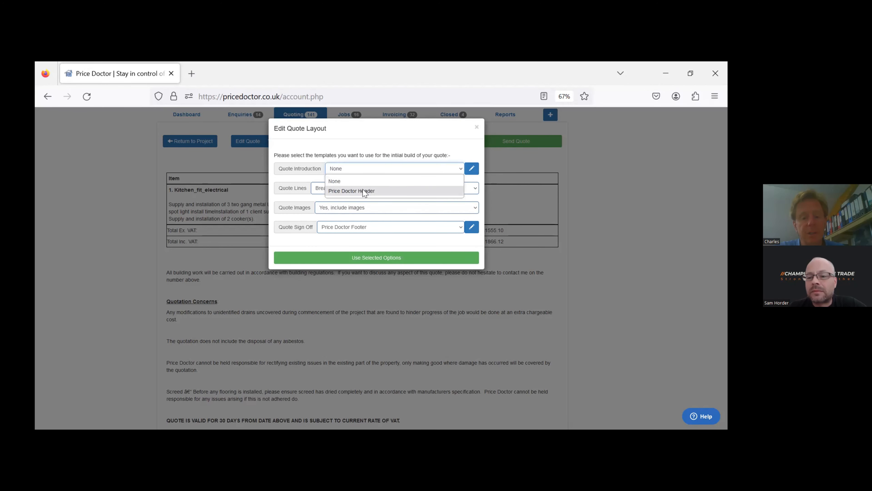
click(351, 190)
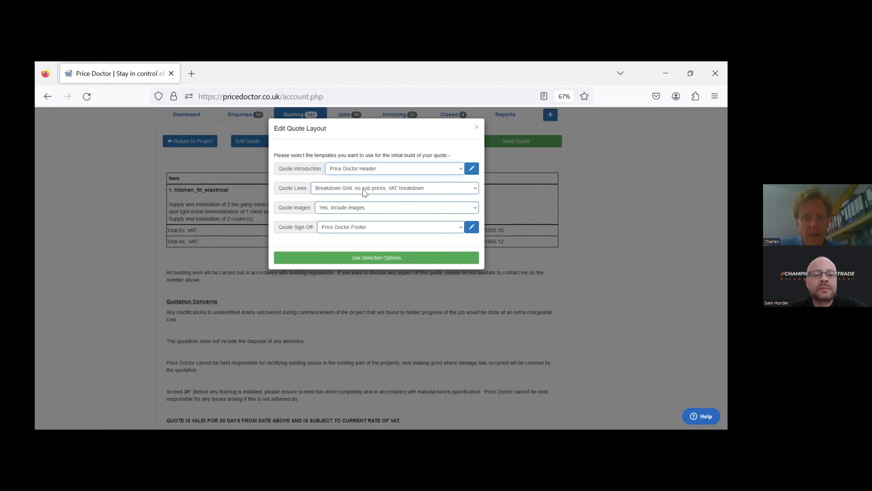
click(394, 188)
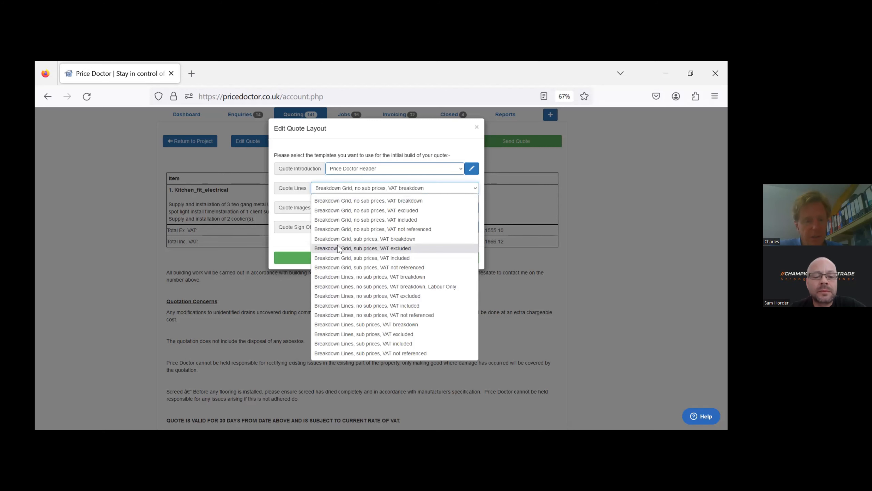
mouse_move(367, 334)
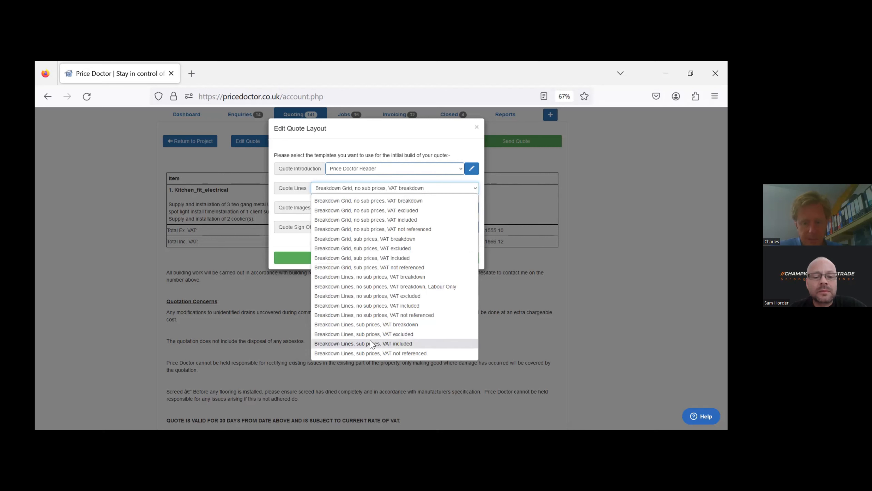
mouse_move(372, 326)
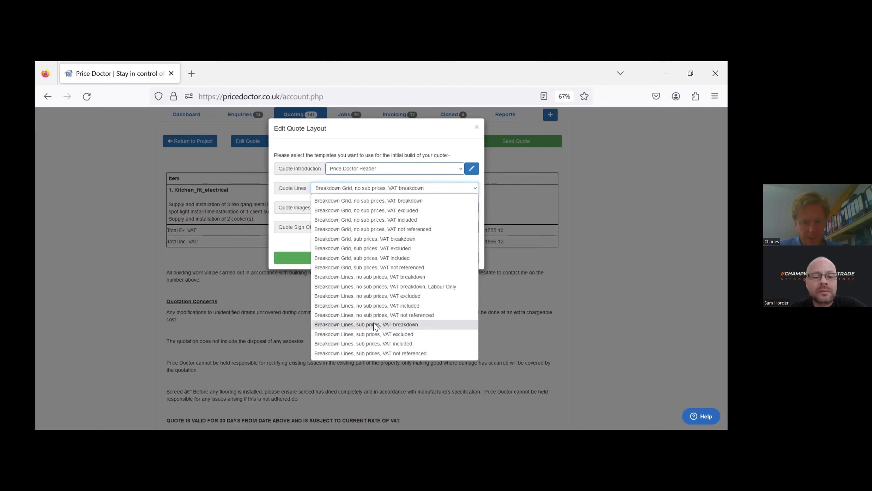
click(365, 325)
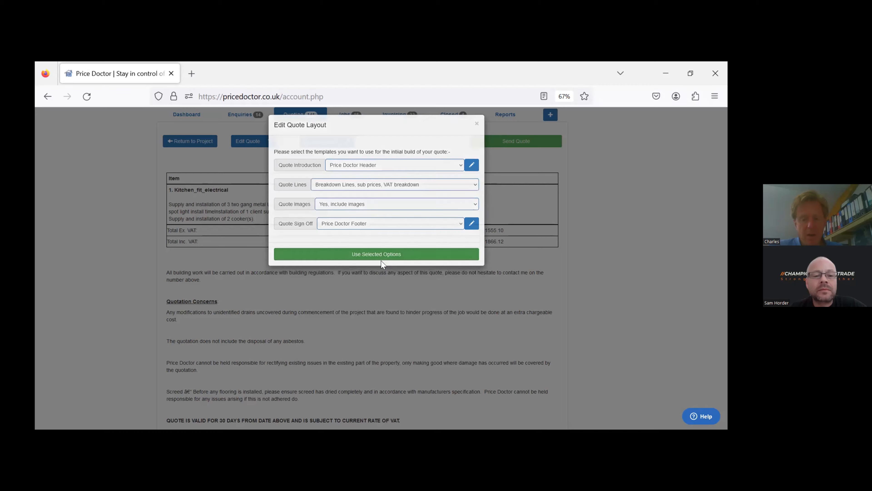
click(376, 253)
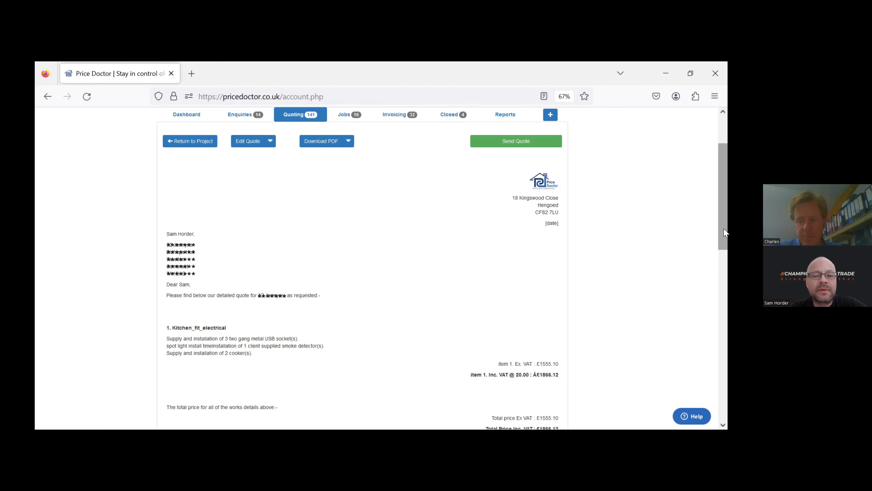
Step: Scroll back to the top of the quote and show the Edit Quote options
scroll(down, 3)
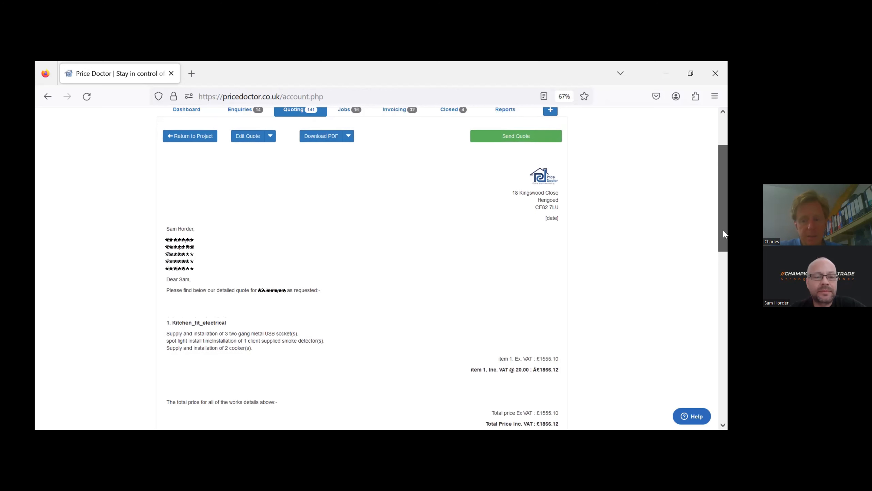
scroll(up, 3)
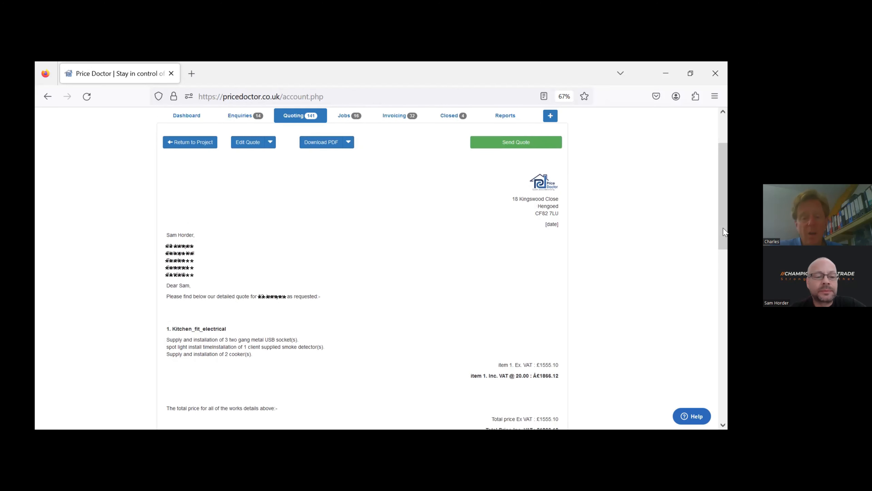
mouse_move(562, 170)
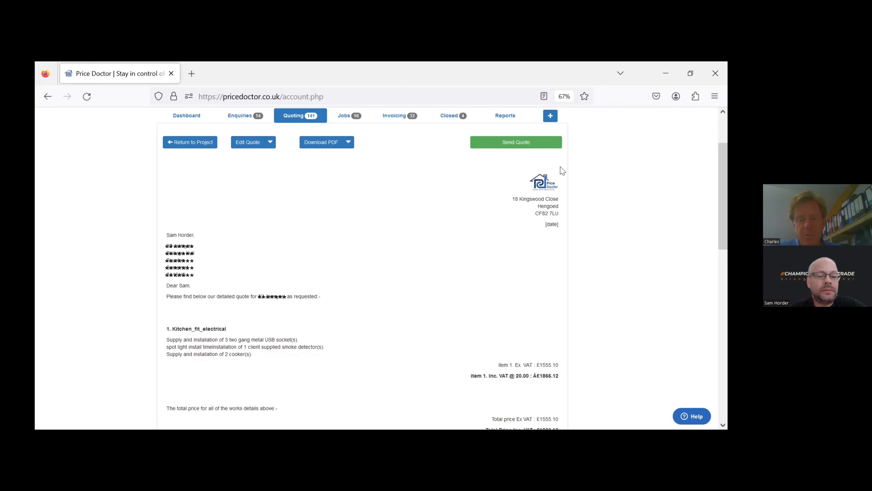
mouse_move(264, 217)
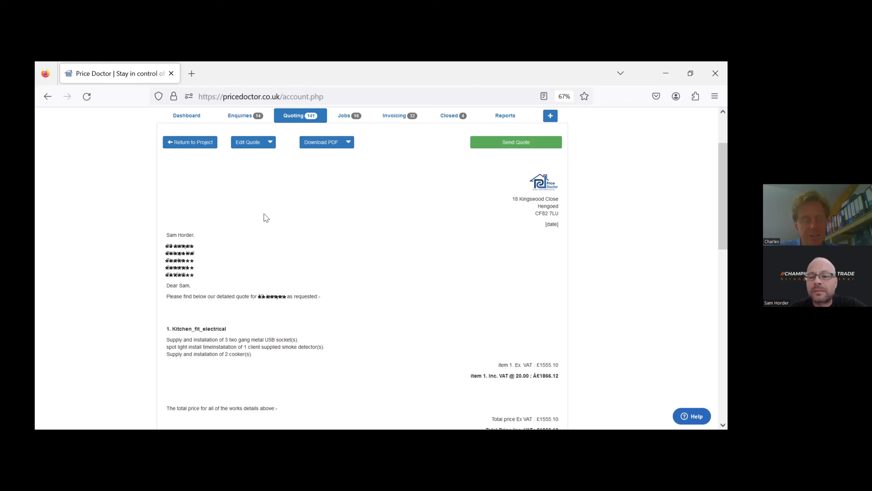
mouse_move(270, 156)
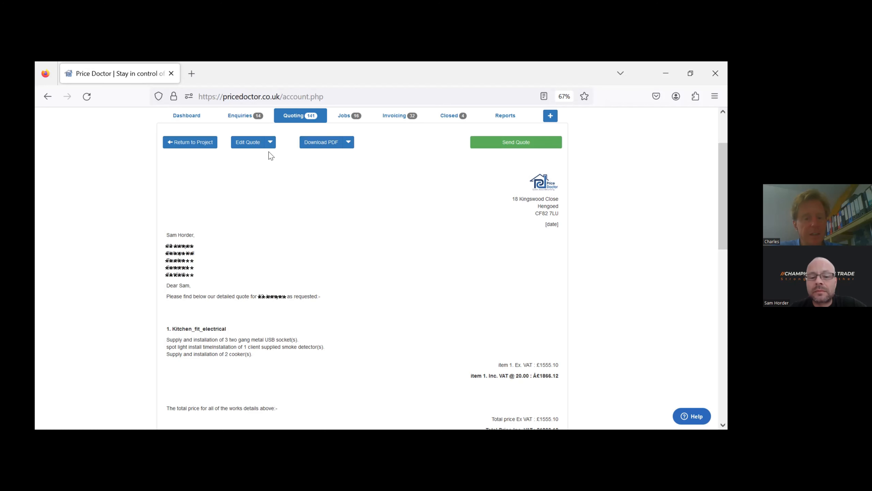
click(269, 142)
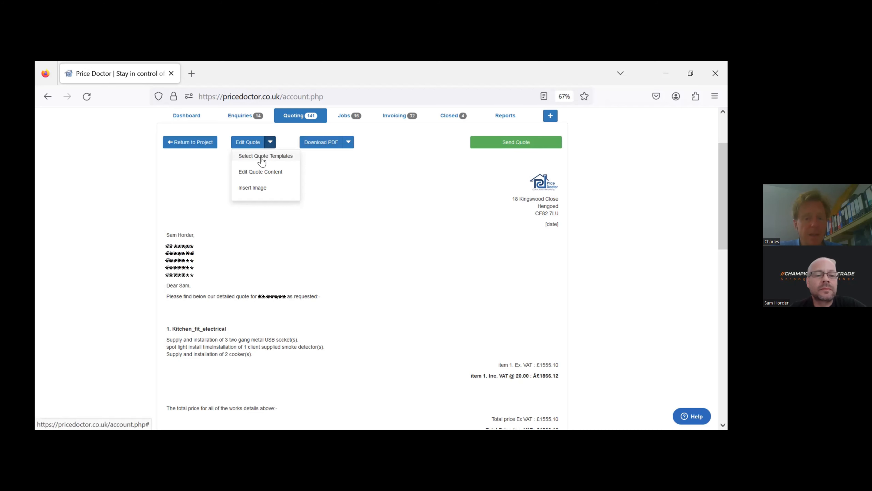
Step: Replace the introductory sentence below the greeting with test text and save the quote content
click(259, 172)
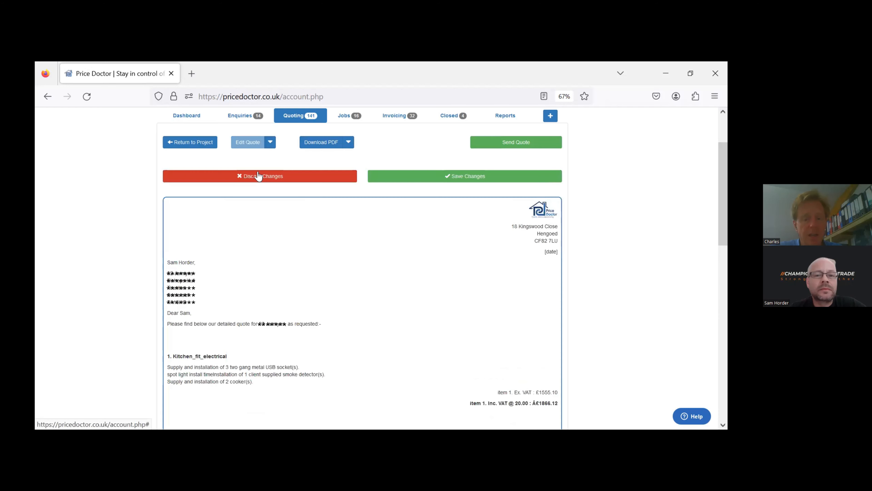
drag(167, 323, 317, 323)
text(fdsfdsfsdggd:-)
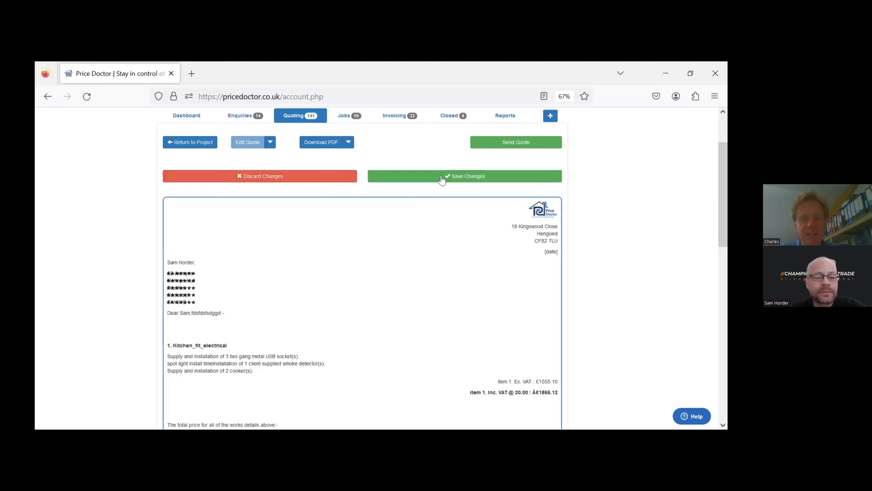
click(464, 176)
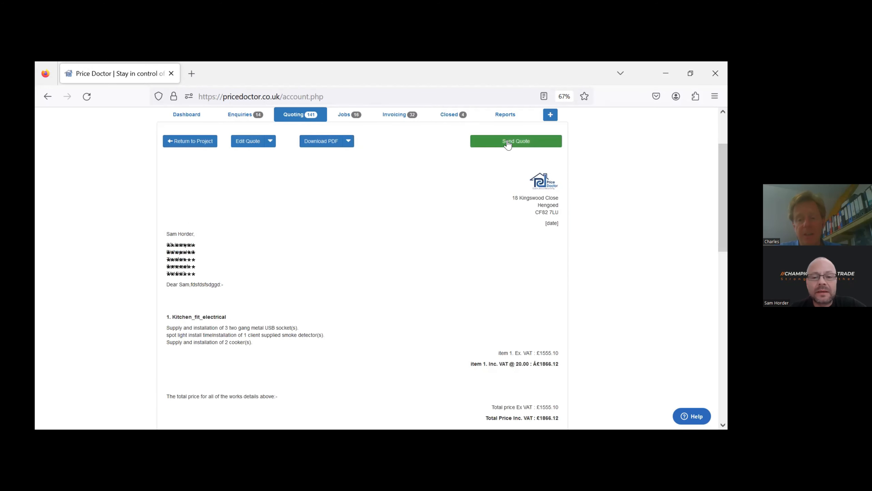
Step: Draft the quote email to the client, edit the electrical-work sentence and project link, and send it with the PDF
click(515, 141)
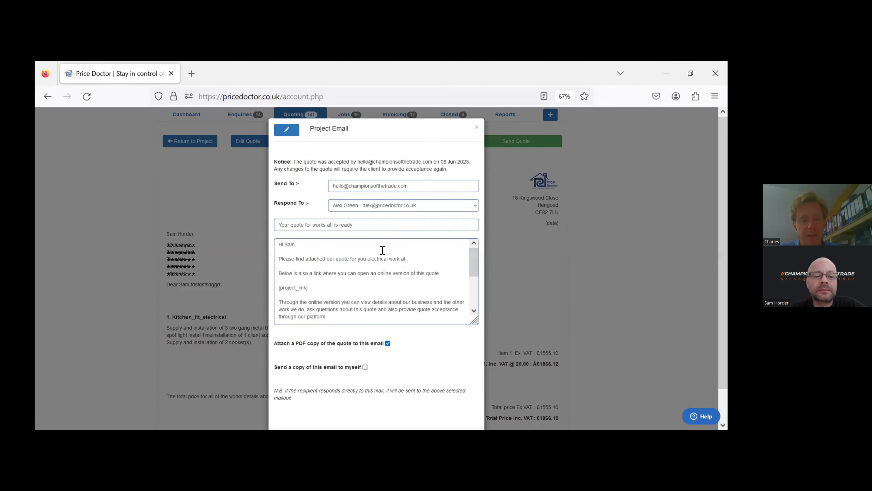
double_click(397, 258)
text(sffaasfafsff)
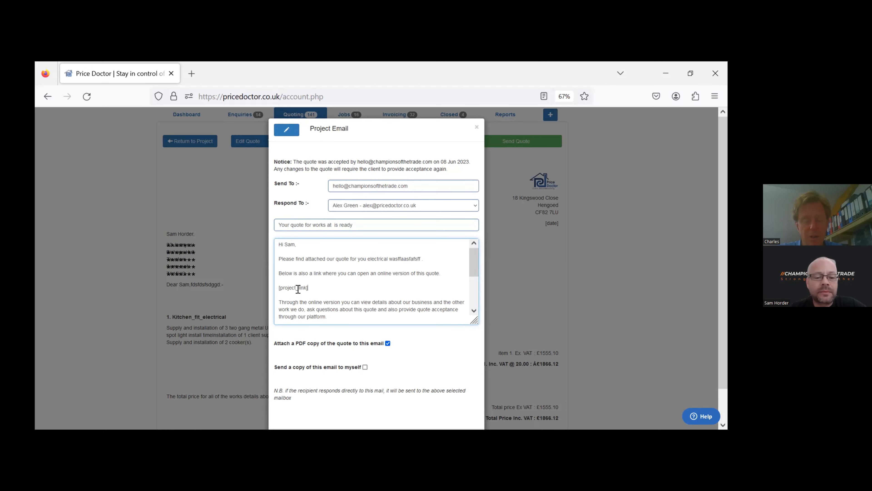
double_click(292, 287)
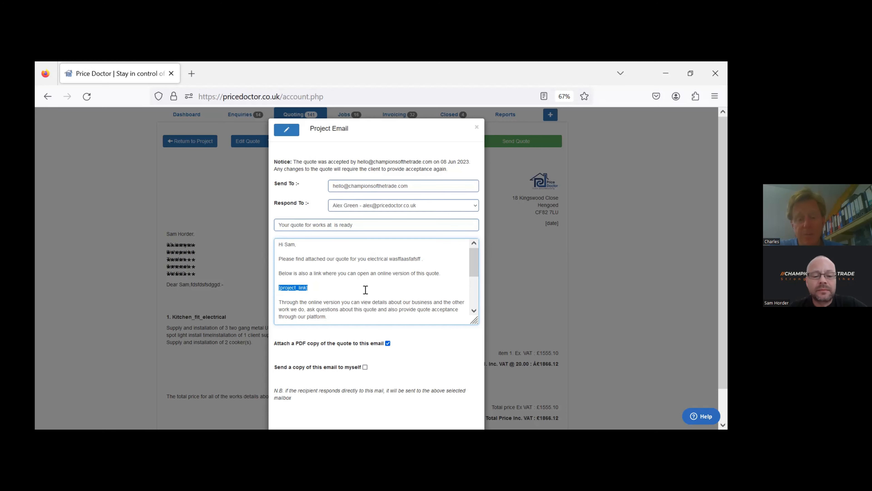
scroll(down, 3)
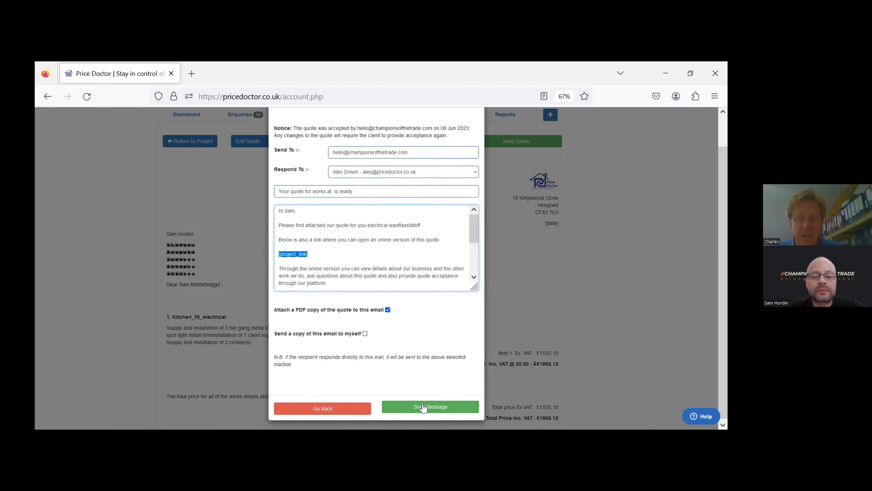
click(430, 406)
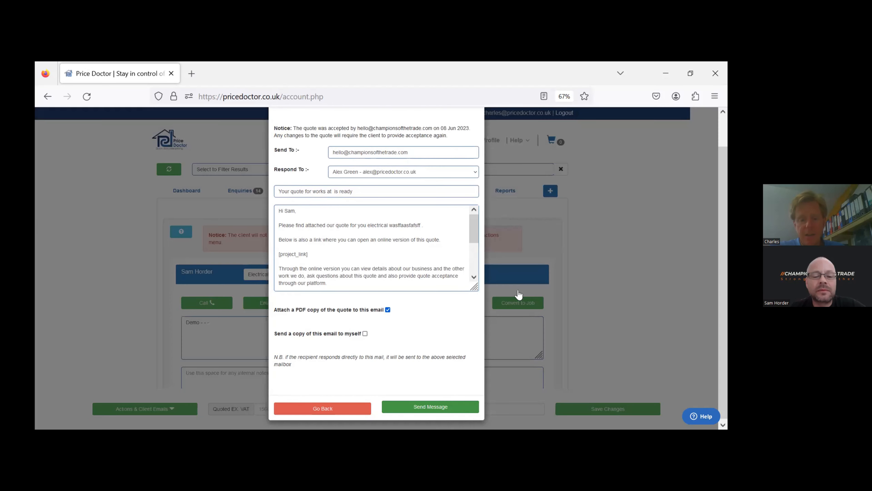
Step: Dismiss the 'Email Notification' sent confirmation and return to the project record
click(430, 406)
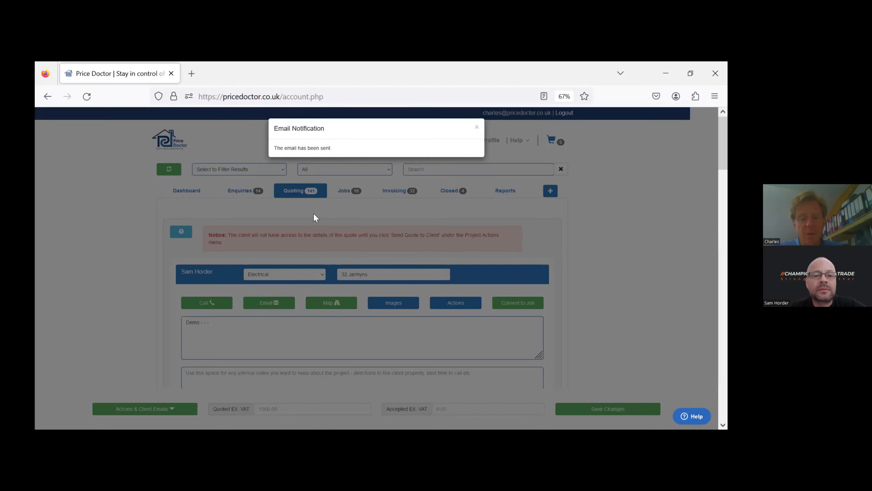
click(476, 127)
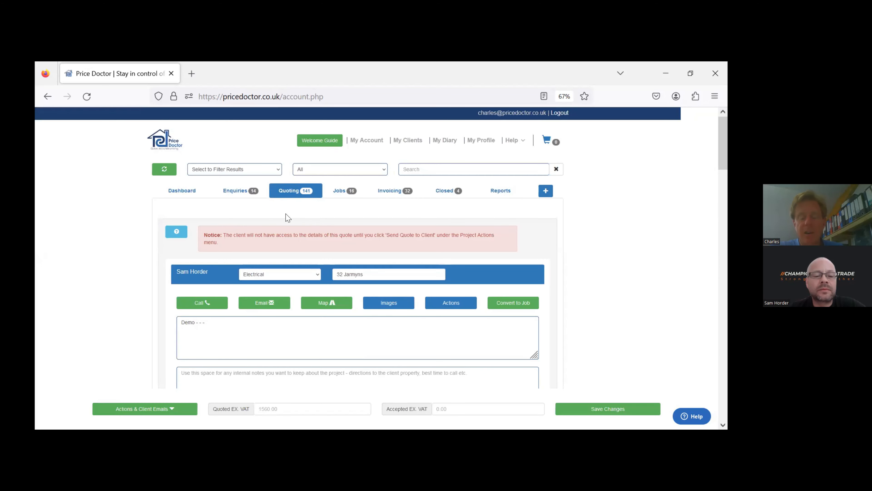